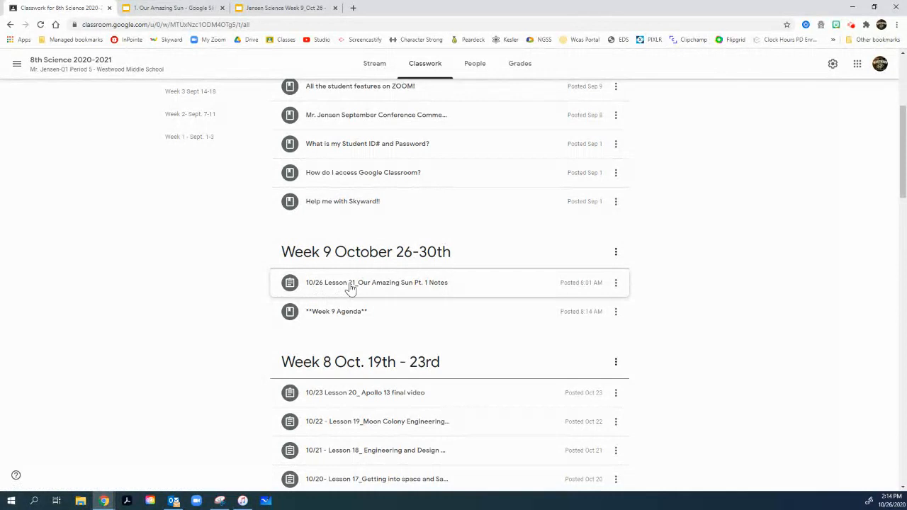
Open the '10/26 Lesson 21_Our Amazing Sun Pt. 1 Notes' assignment from Classwork.
click(377, 282)
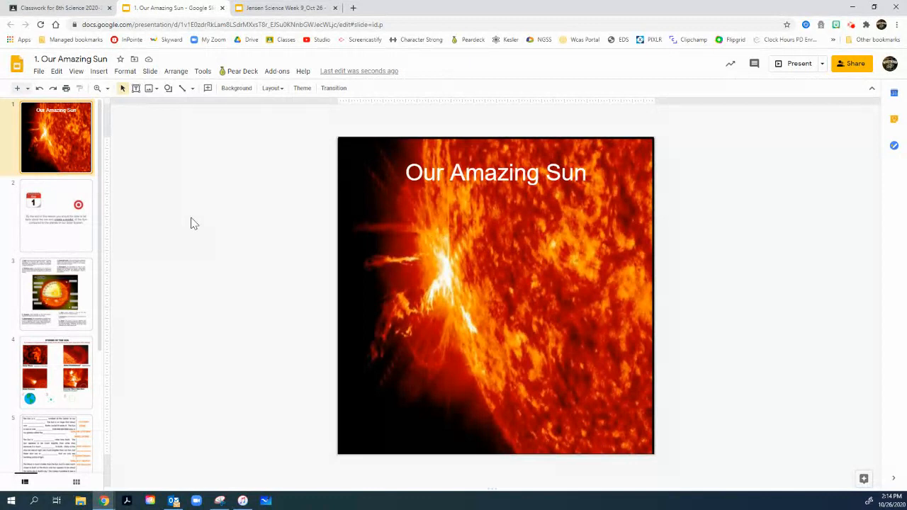
Show the second slide with the Day 1 learning goal about sun facts.
click(57, 215)
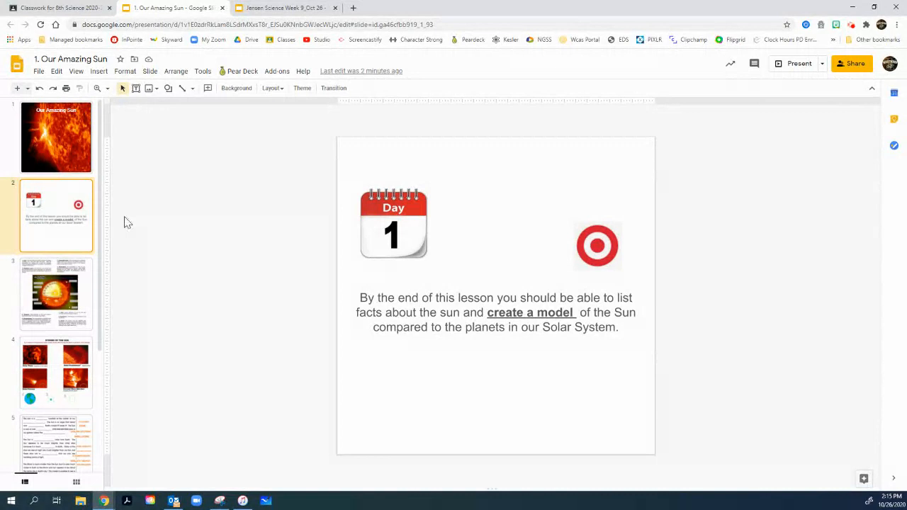
Show the third slide with the Sun cross-section diagram and blank labels.
click(56, 294)
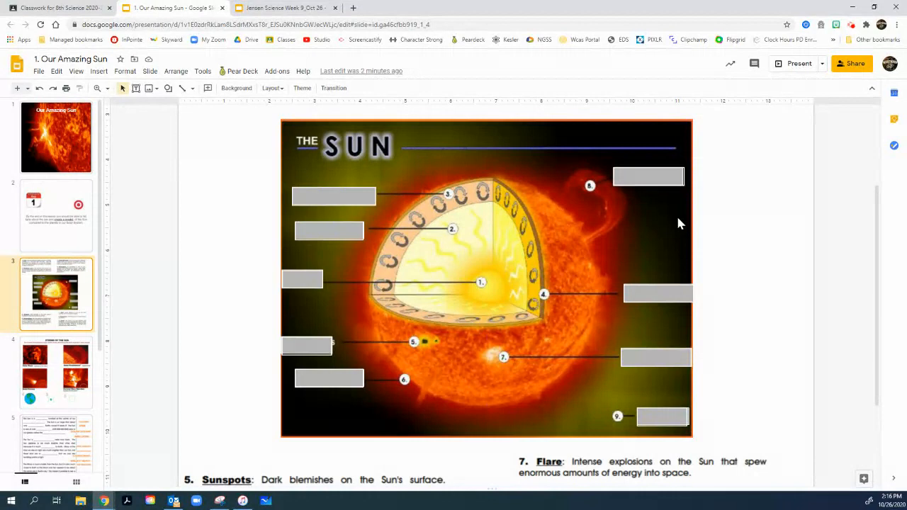
mouse_move(502, 308)
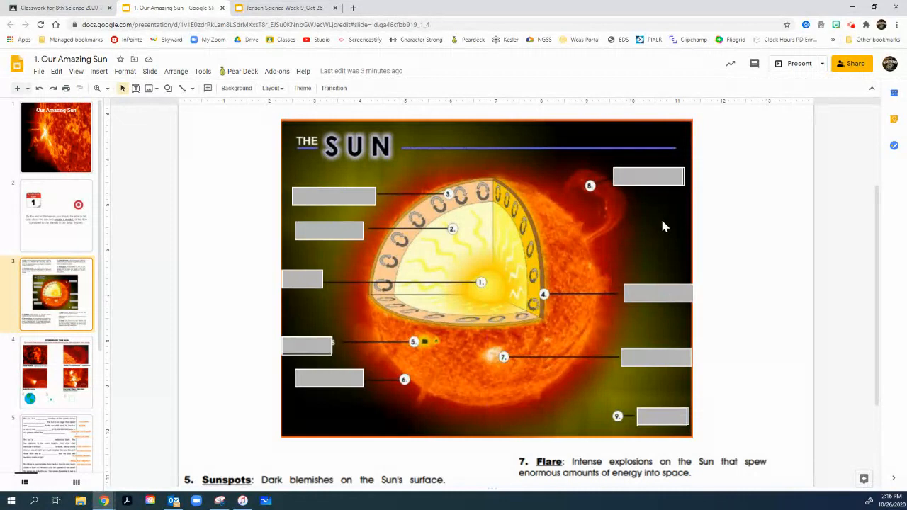
mouse_move(653, 225)
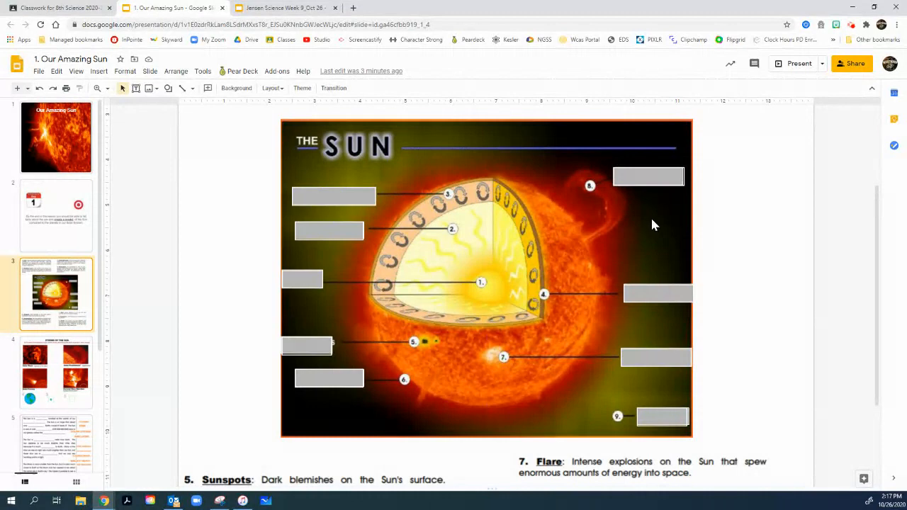
Enter 'Core' as label 1 of the Sun diagram.
text(Core)
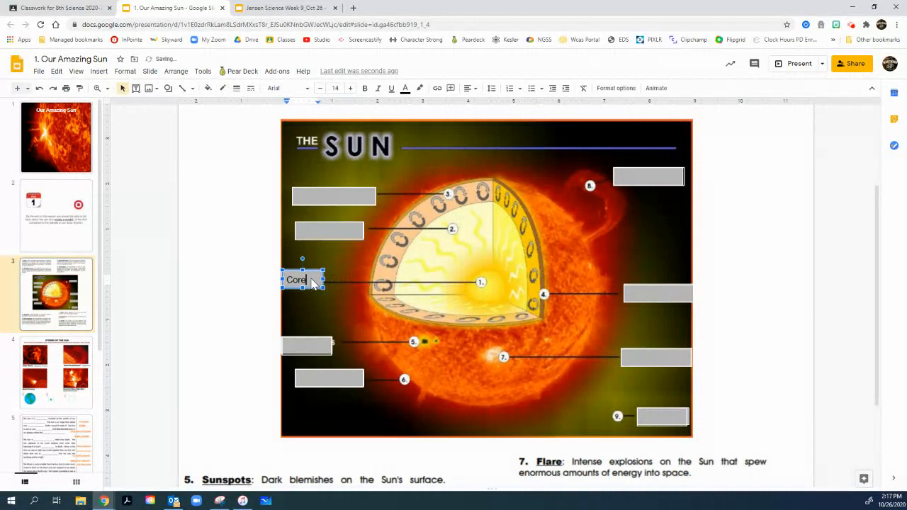
click(268, 248)
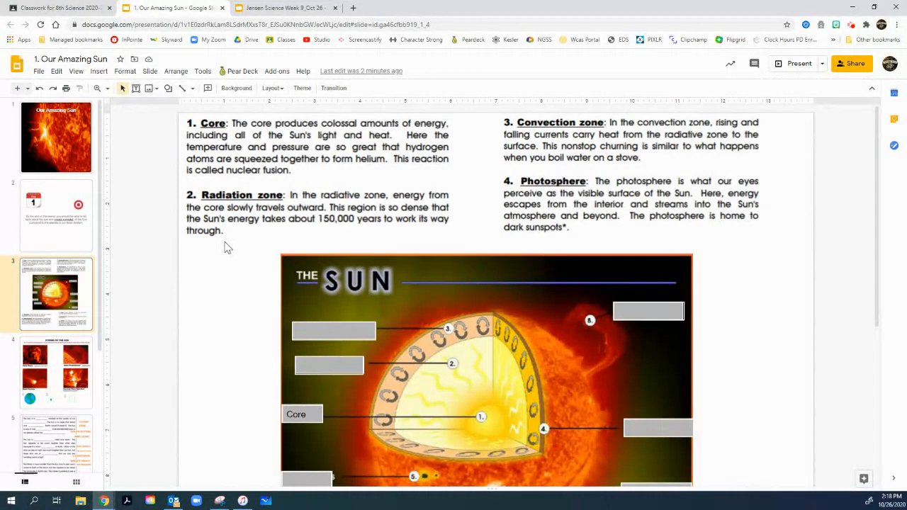
mouse_move(269, 377)
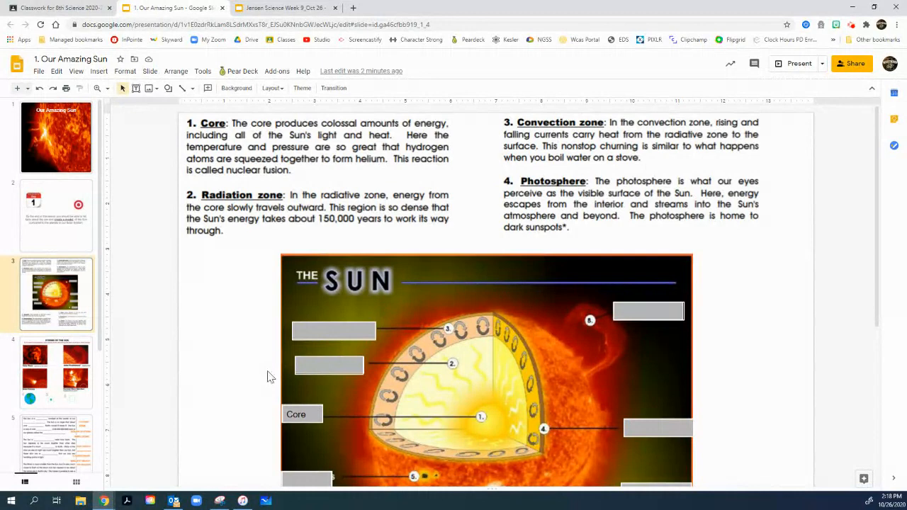
mouse_move(277, 396)
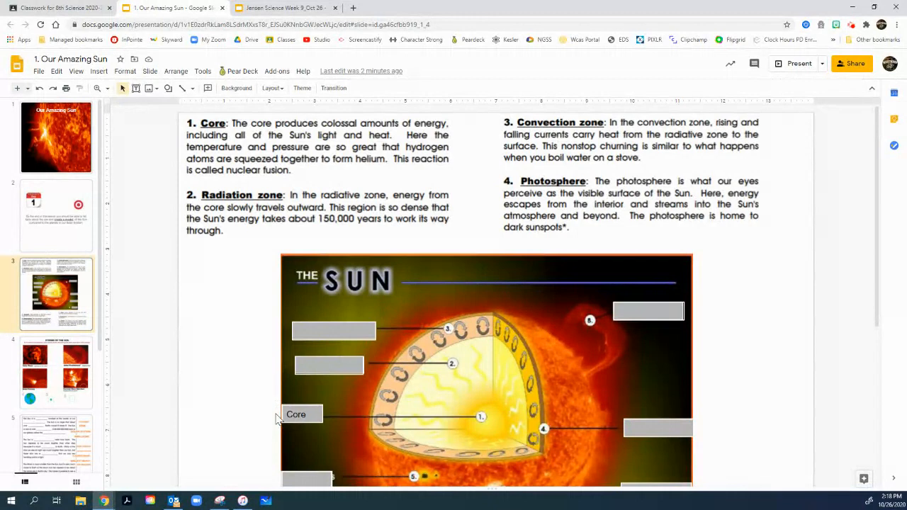
scroll(down, 3)
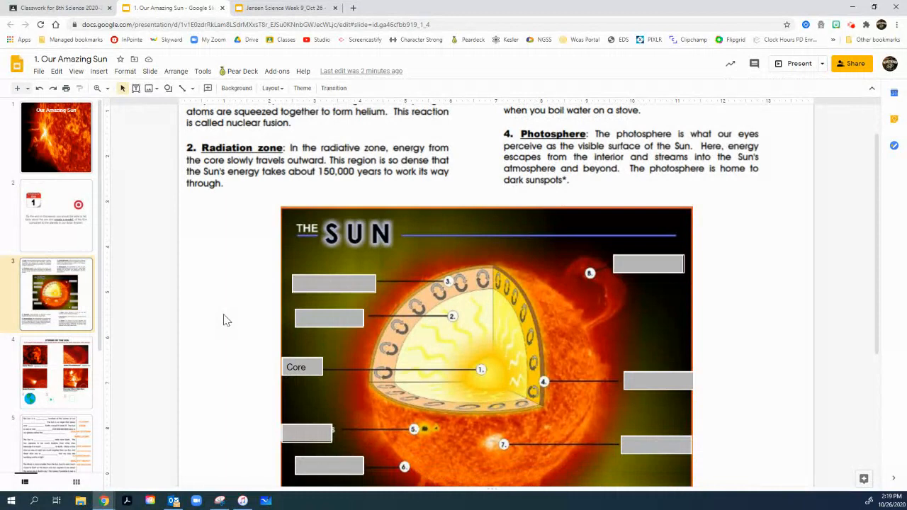
scroll(down, 3)
text(Radiation Z)
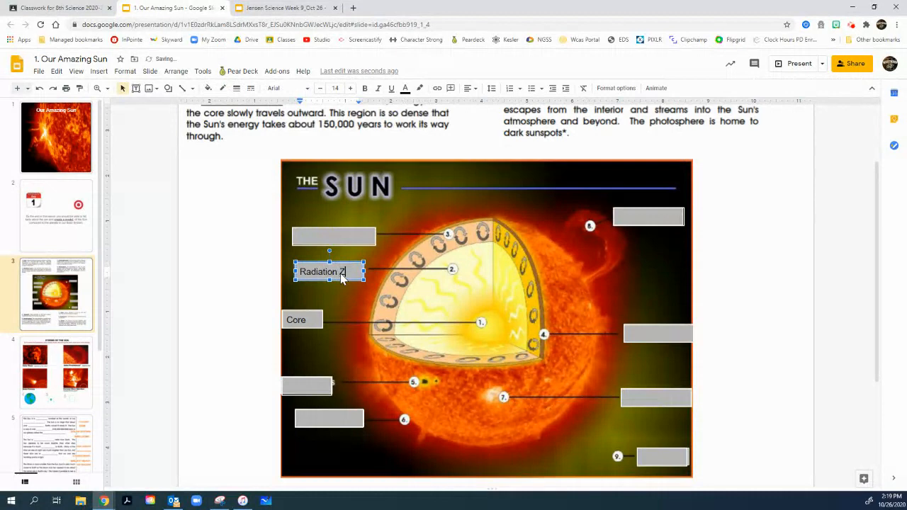
Complete the layer 2 label as 'Radiation Zone'.
text(one)
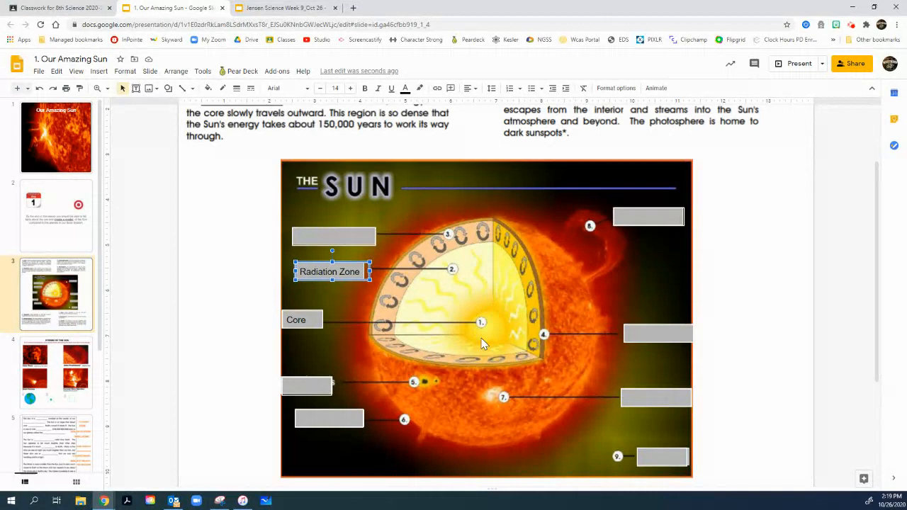
mouse_move(465, 286)
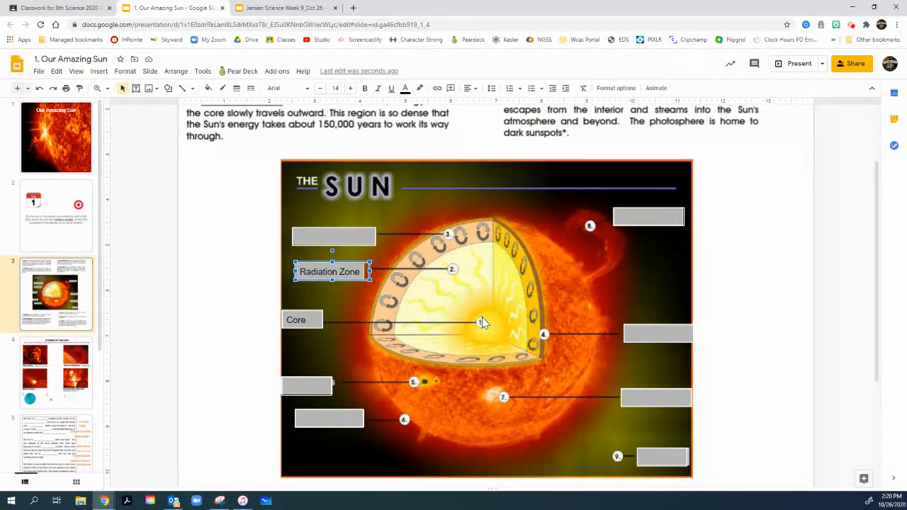
mouse_move(465, 272)
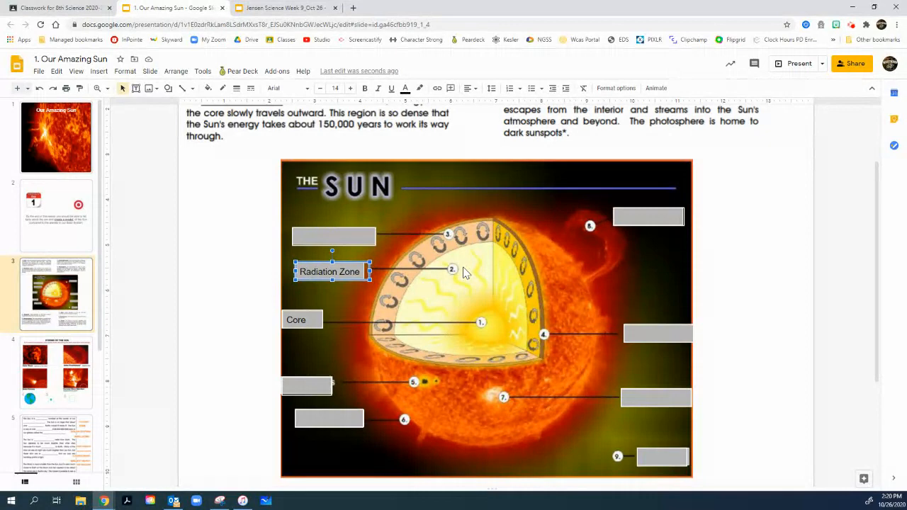
mouse_move(483, 320)
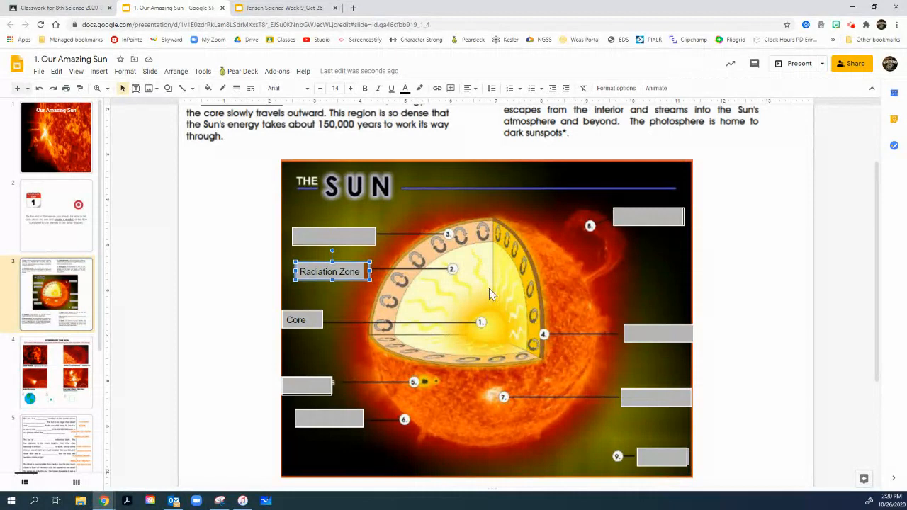
mouse_move(555, 189)
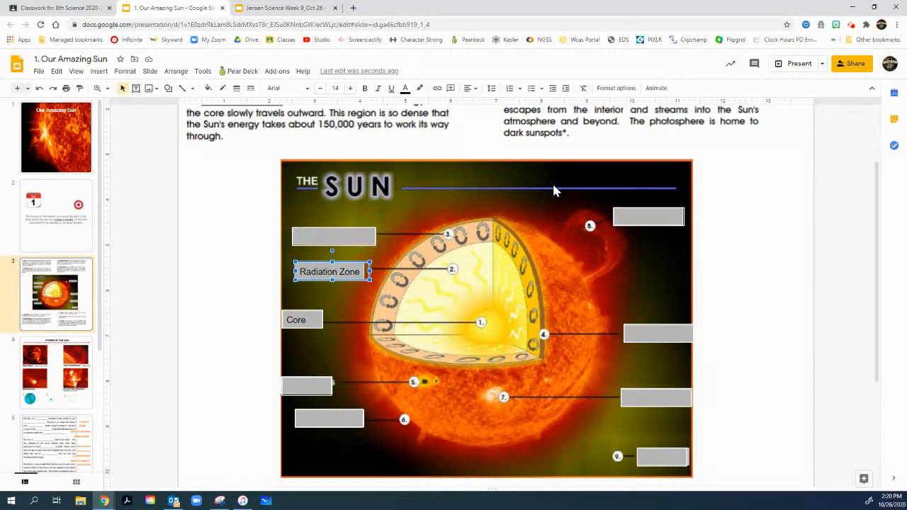
mouse_move(459, 269)
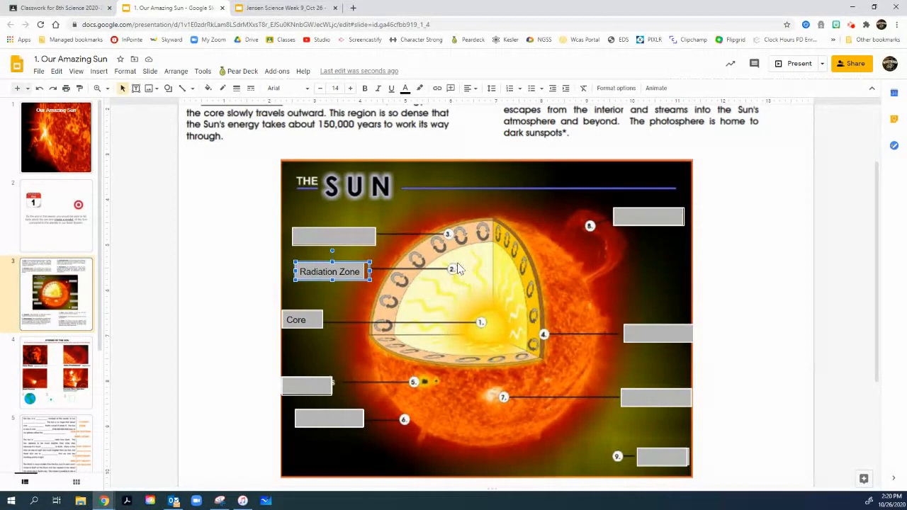
mouse_move(268, 102)
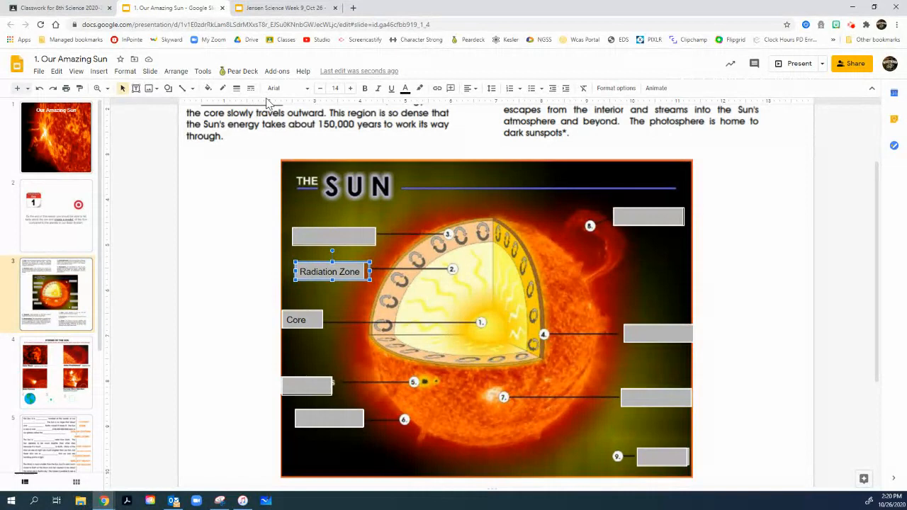
mouse_move(399, 215)
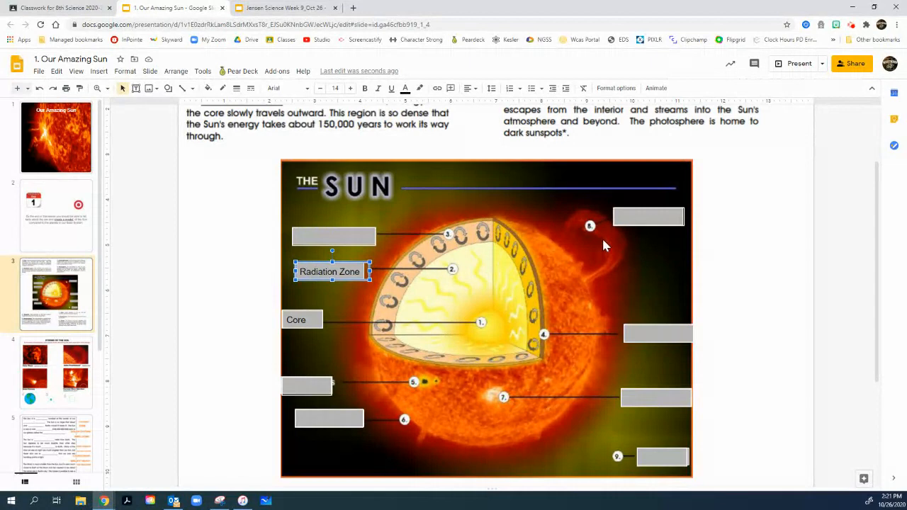
Enter 'Convection Zone' as label 3, then switch to the lava lamp YouTube tab.
text(Convection Zone)
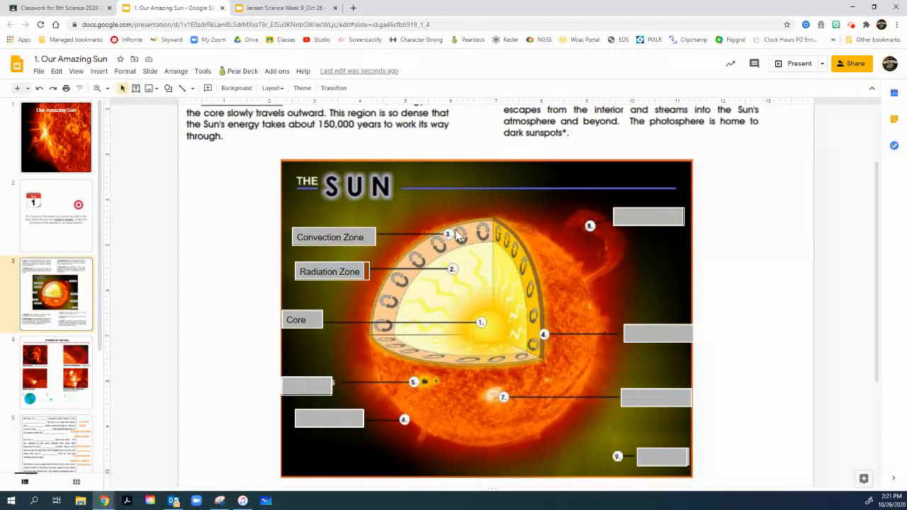
click(396, 8)
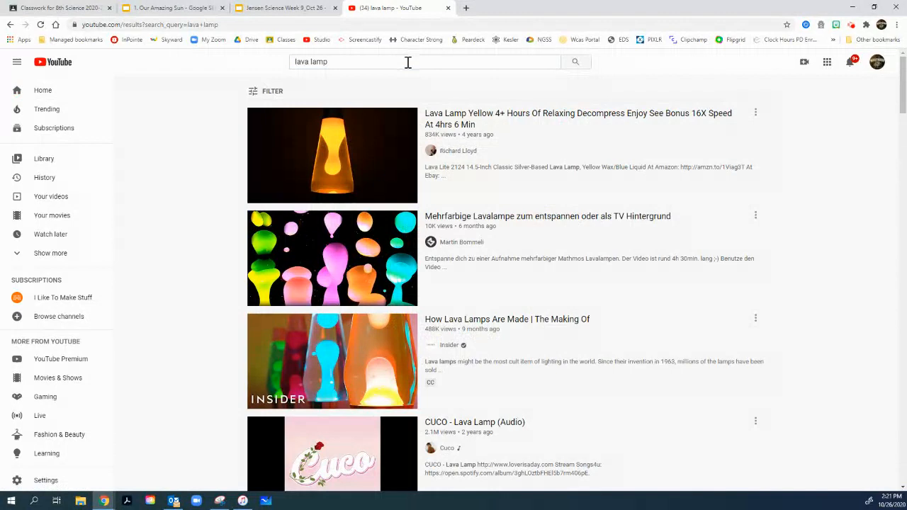
Play the yellow lava lamp relaxation video, then return to the slides tab.
click(331, 155)
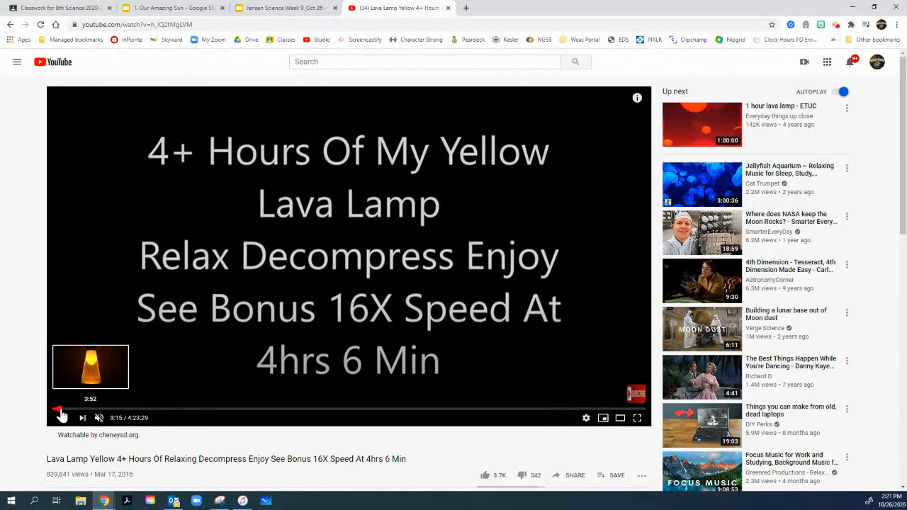
click(62, 416)
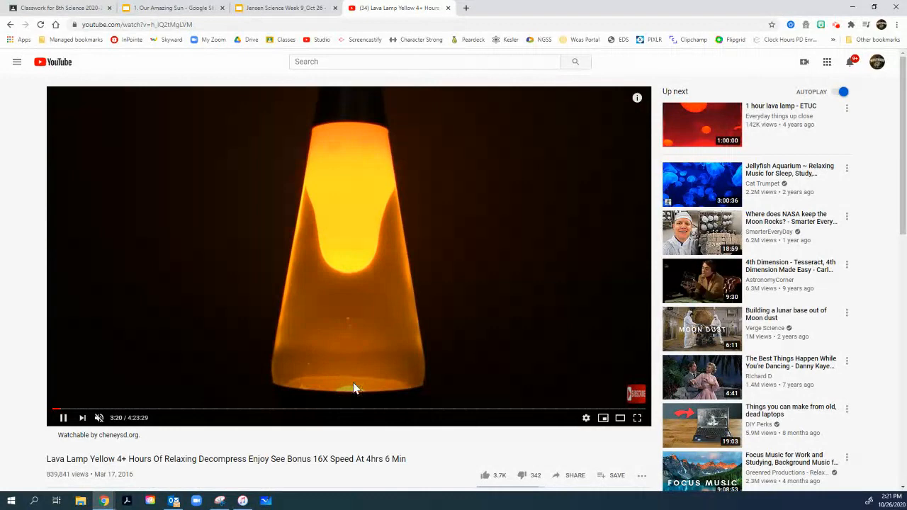
mouse_move(301, 249)
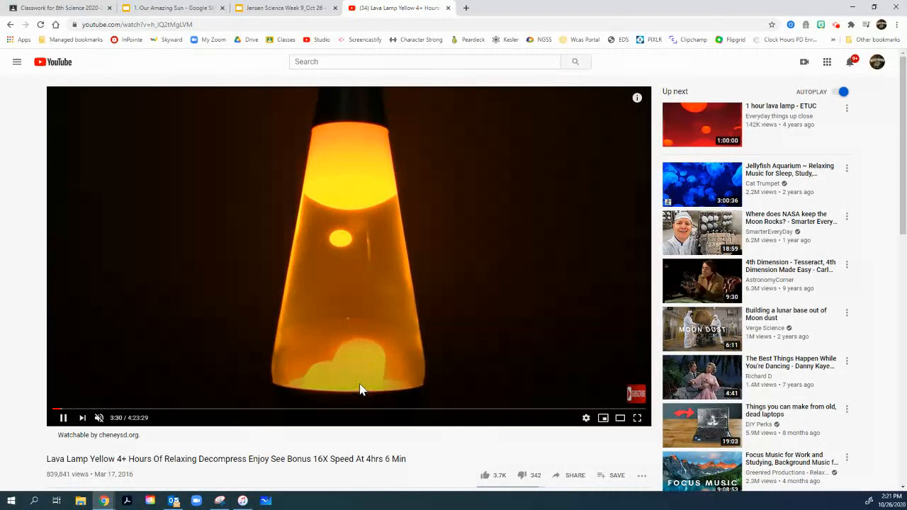
mouse_move(382, 377)
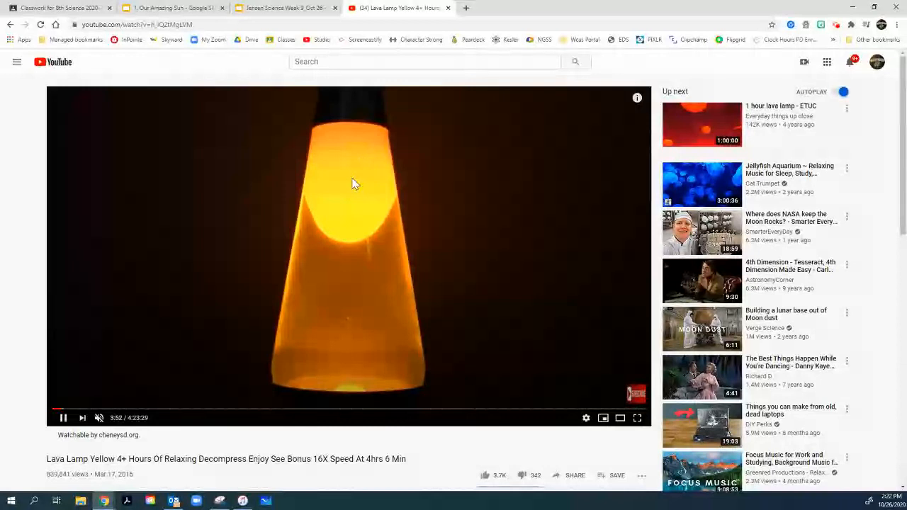
mouse_move(354, 230)
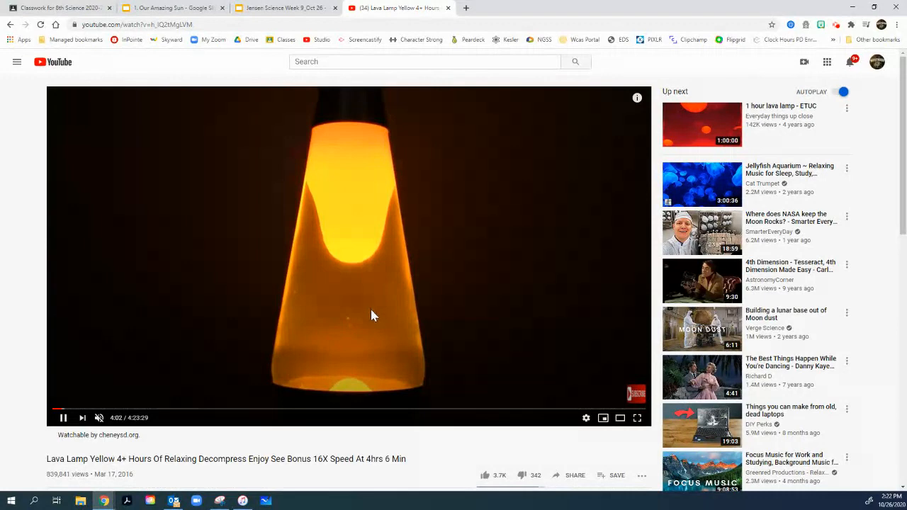
mouse_move(361, 296)
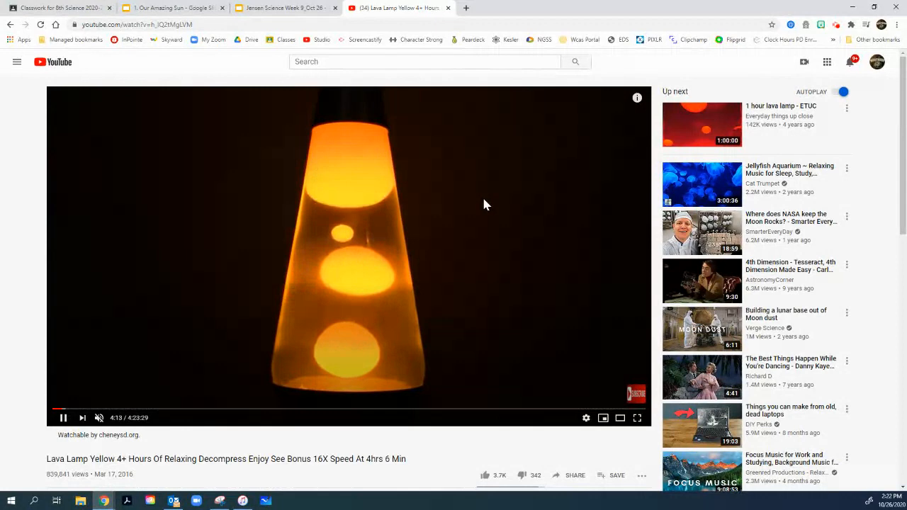
click(170, 8)
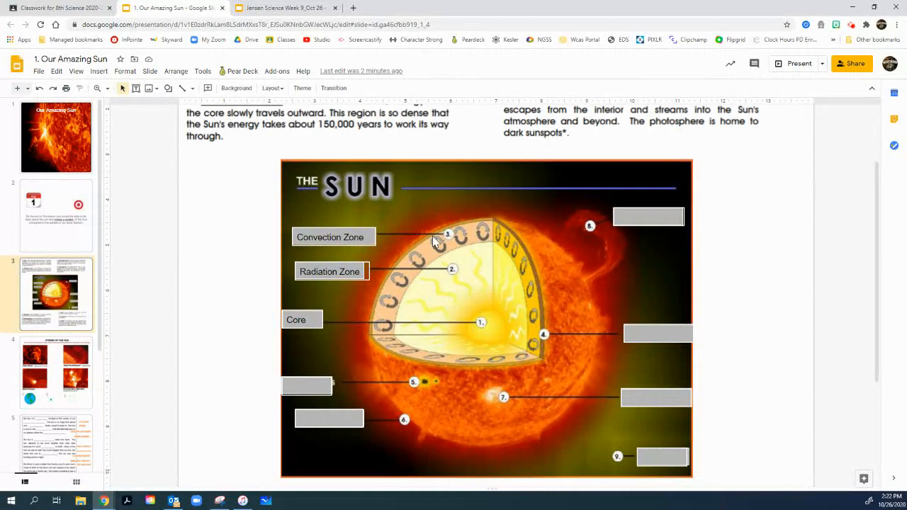
mouse_move(552, 299)
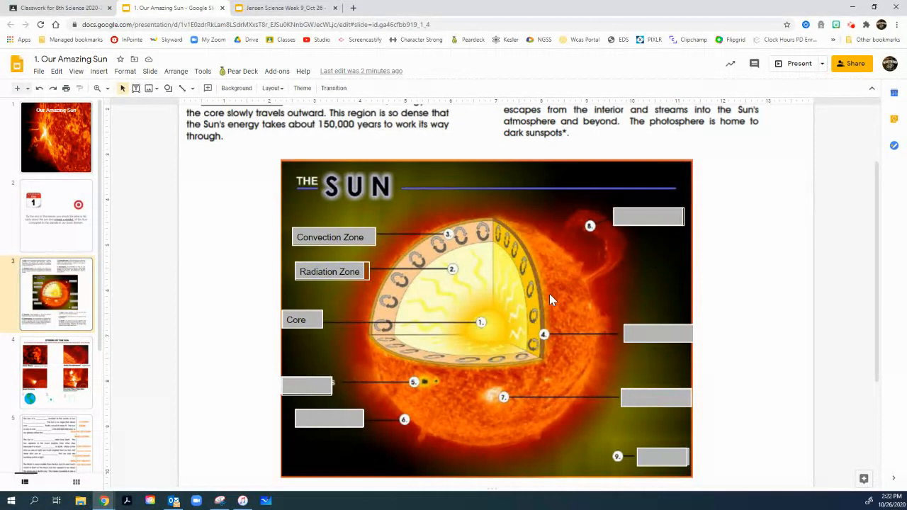
mouse_move(573, 289)
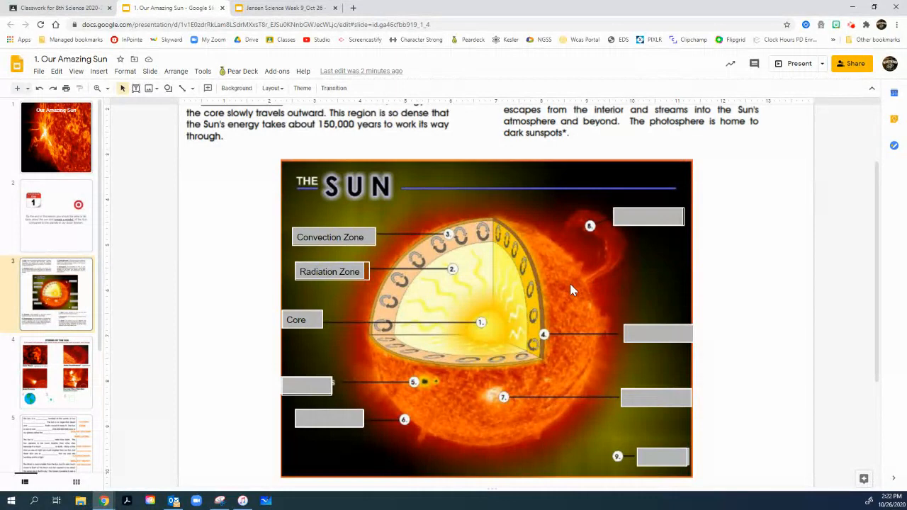
mouse_move(569, 333)
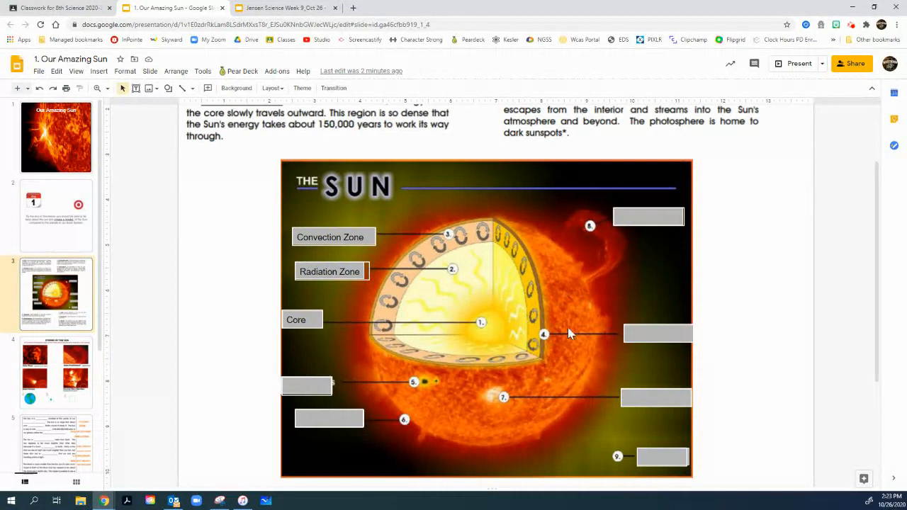
mouse_move(588, 324)
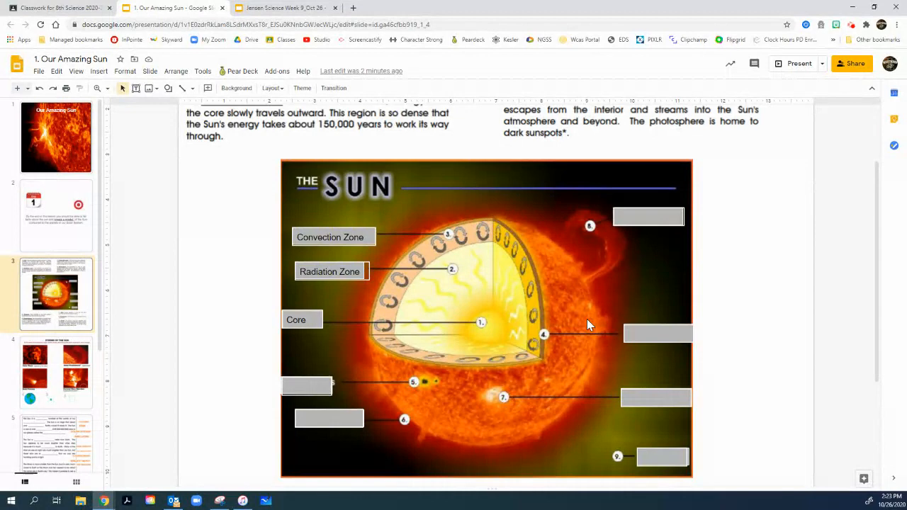
mouse_move(560, 234)
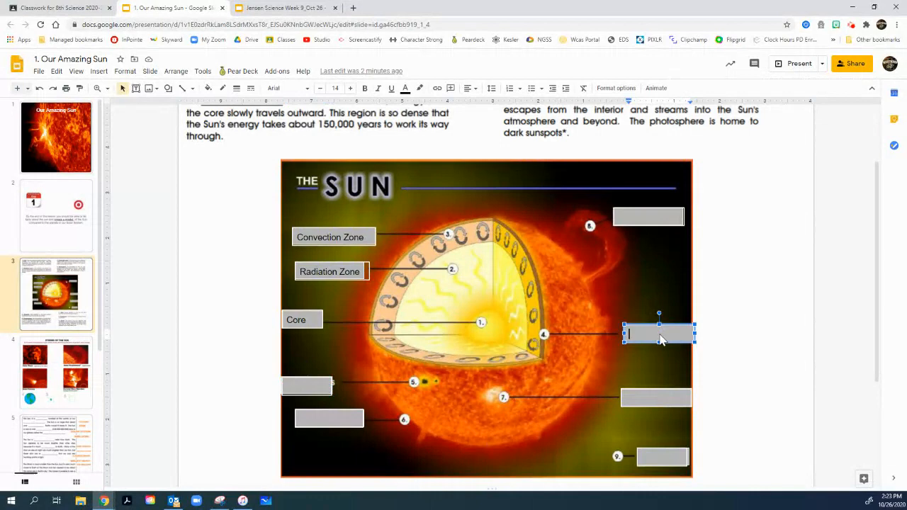
Enter 'Photosphere' as label 4 of the Sun diagram.
text(Photosphere)
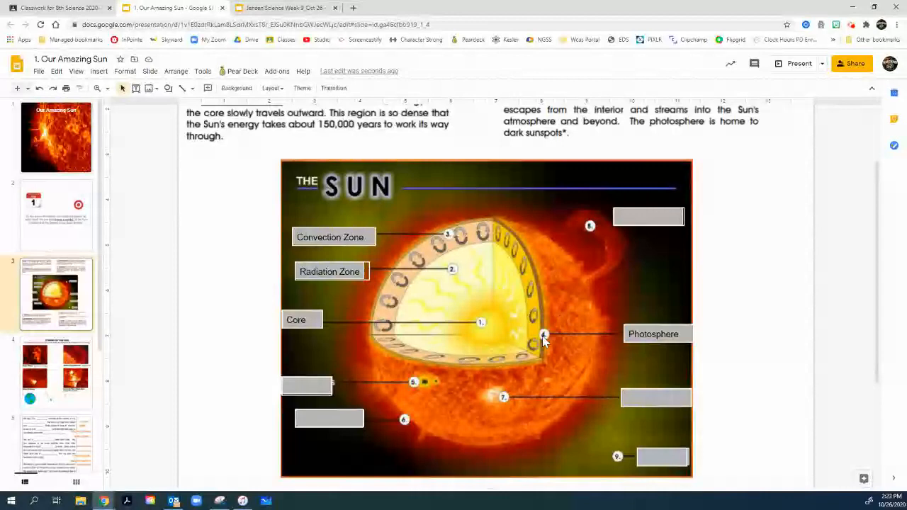
click(307, 385)
text(Sunspot)
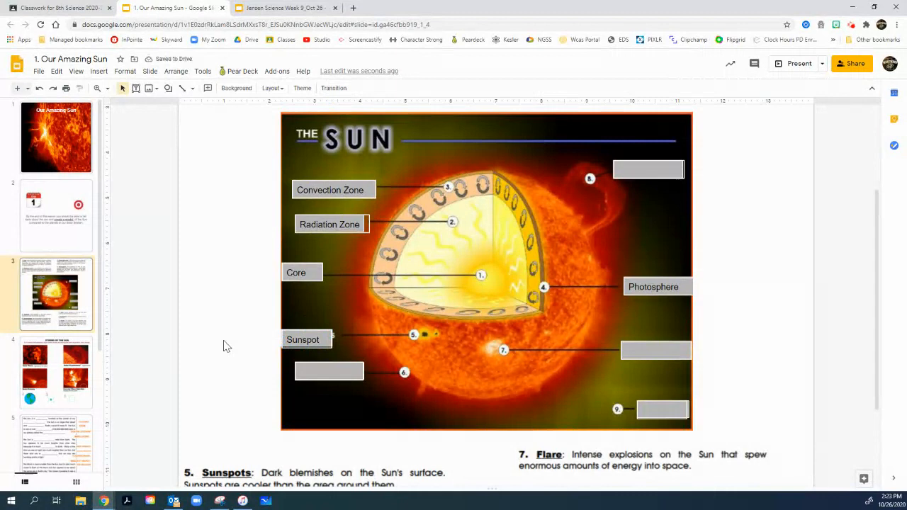
mouse_move(220, 279)
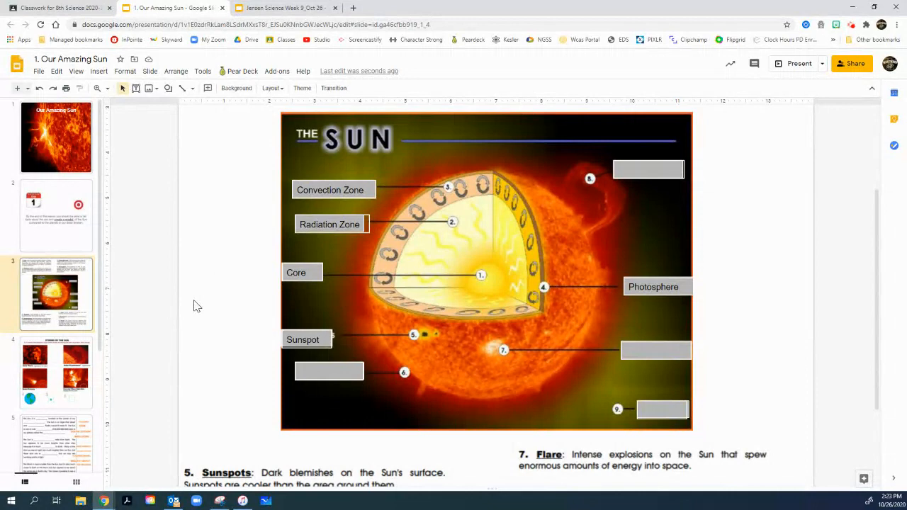
mouse_move(419, 351)
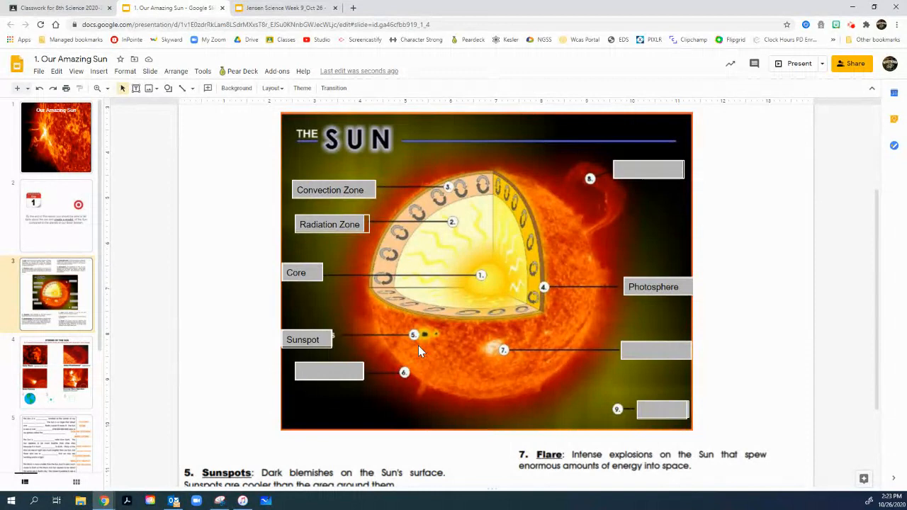
Enter 'Chromosphere' as label 6 of the Sun diagram.
click(328, 371)
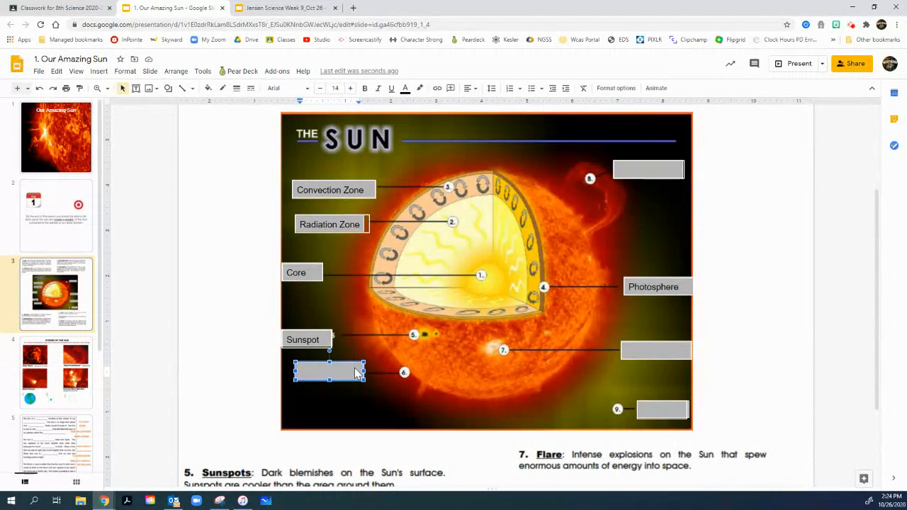
text(Chromosphere)
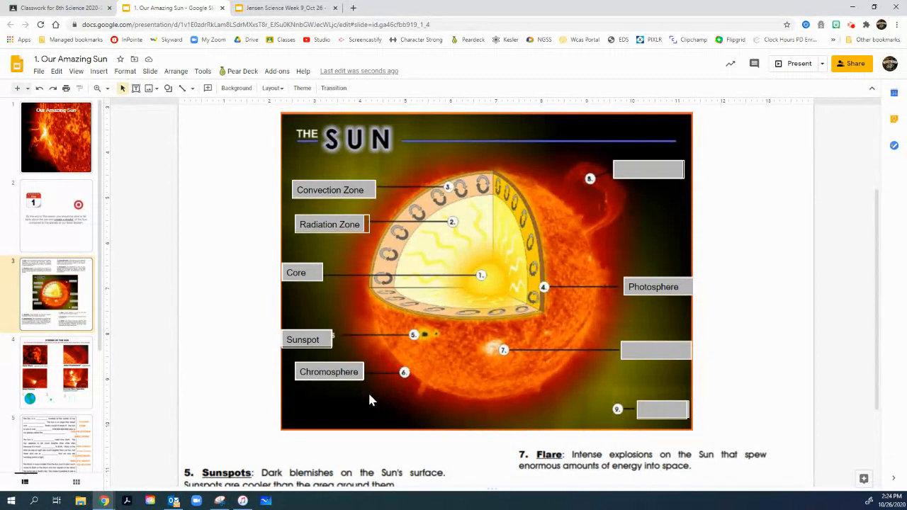
mouse_move(408, 384)
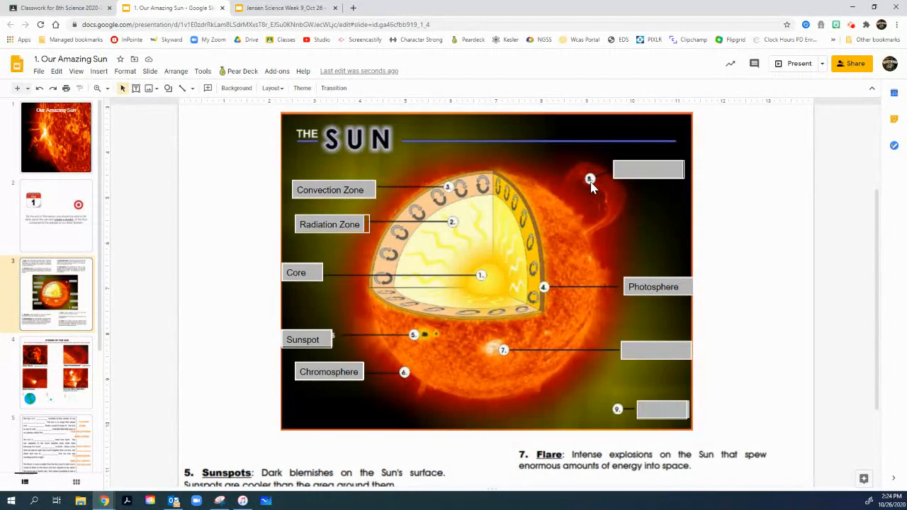
Begin the label 8 entry by typing 'Promin' toward 'Prominence'.
text(Prominence)
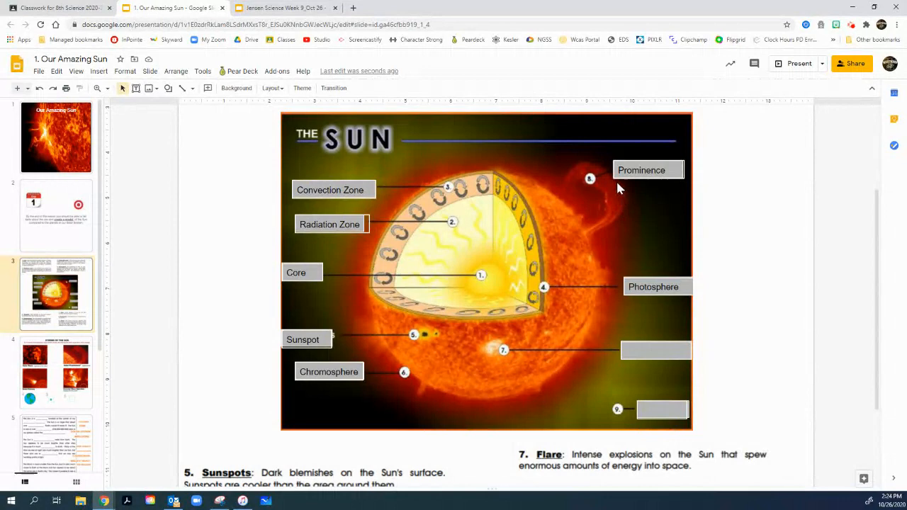
mouse_move(624, 195)
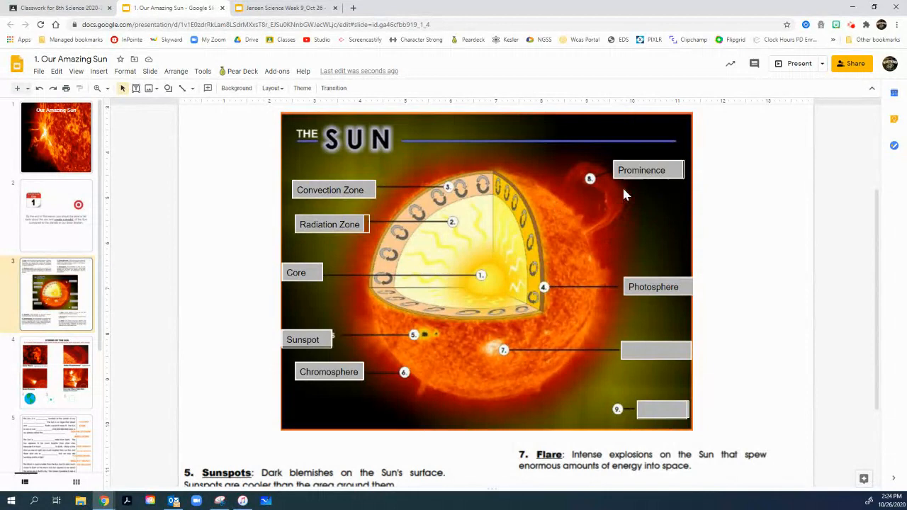
mouse_move(564, 276)
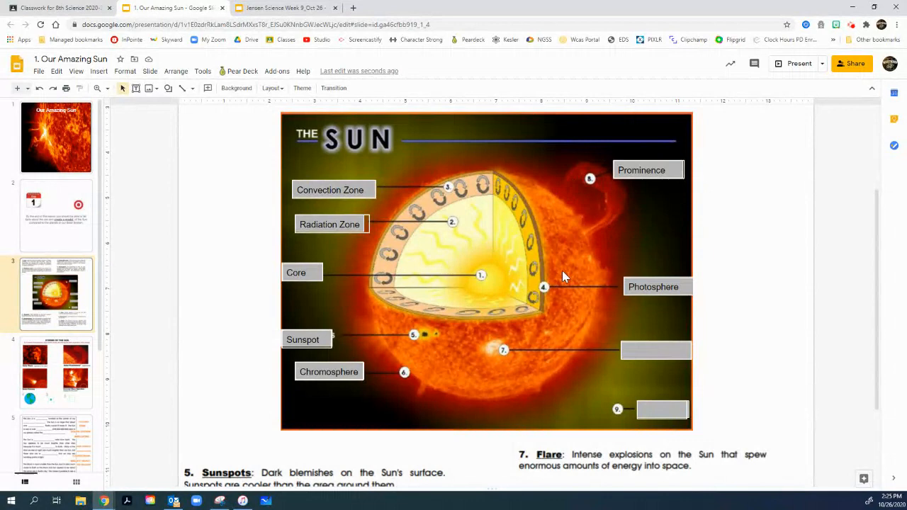
Label the sun diagram with Flare and Corona, then move to the Storms of the Sun slide.
text(Flare)
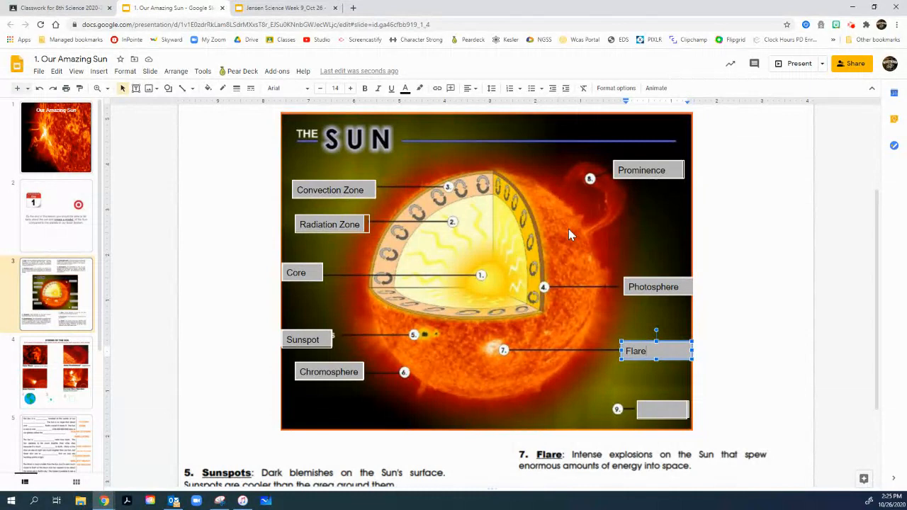
mouse_move(564, 206)
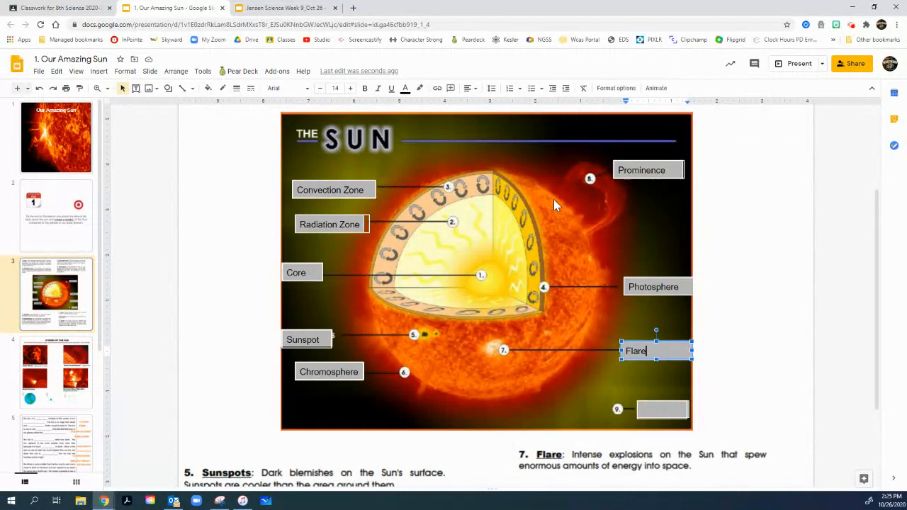
mouse_move(564, 226)
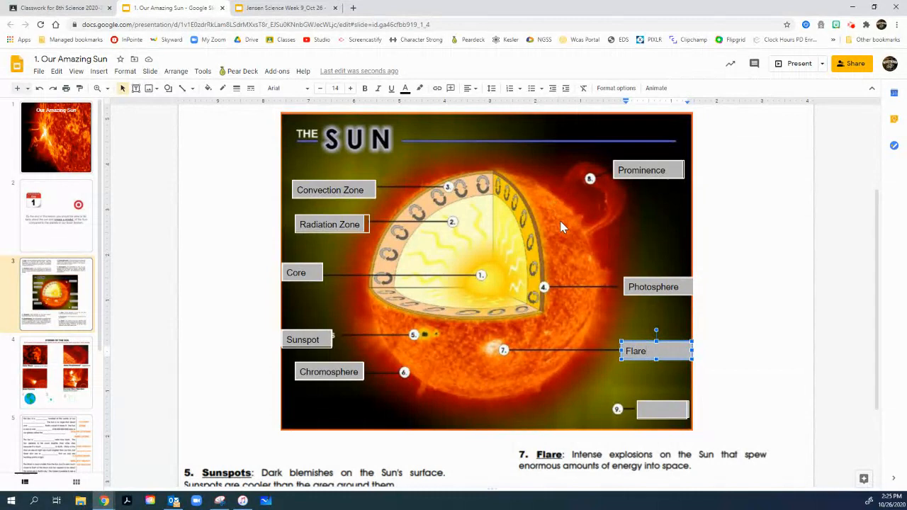
mouse_move(379, 316)
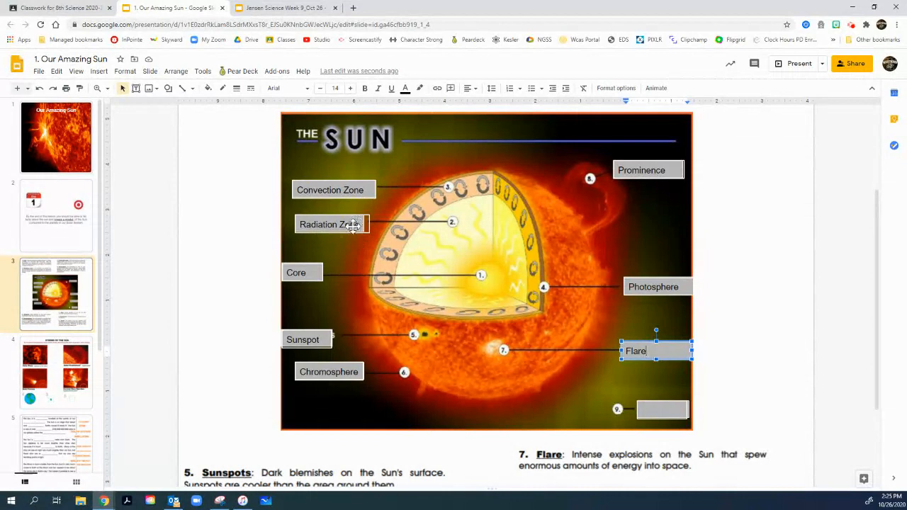
text(Corona)
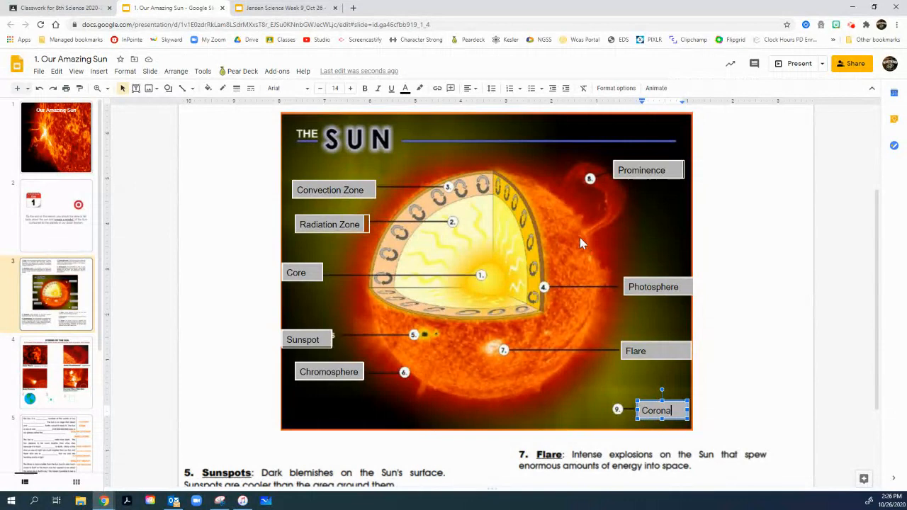
mouse_move(663, 309)
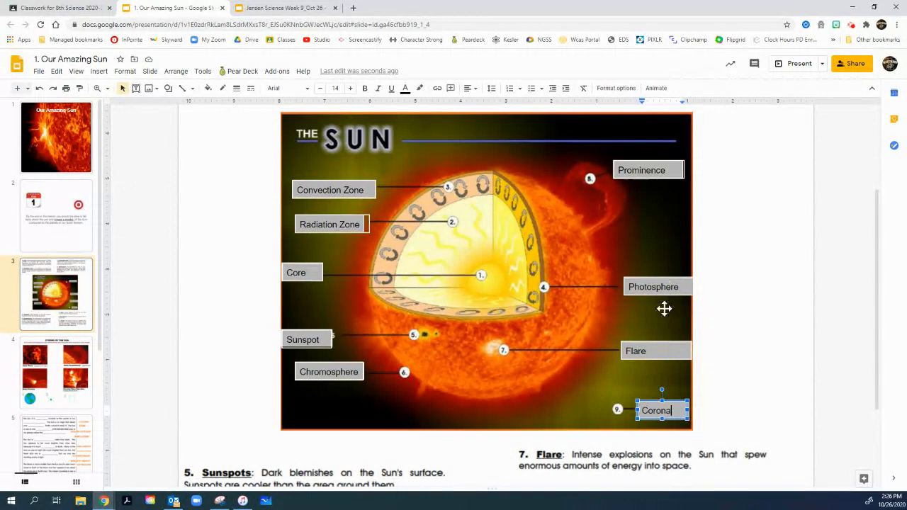
click(57, 374)
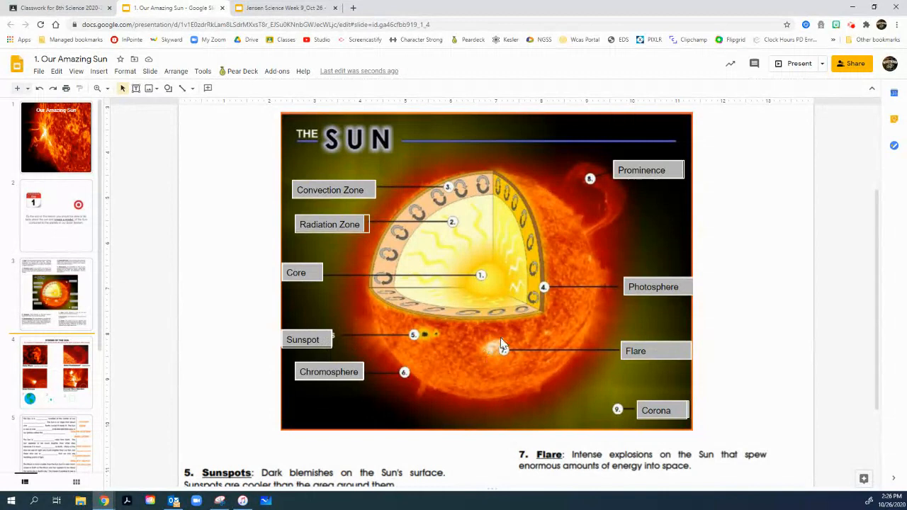
mouse_move(496, 346)
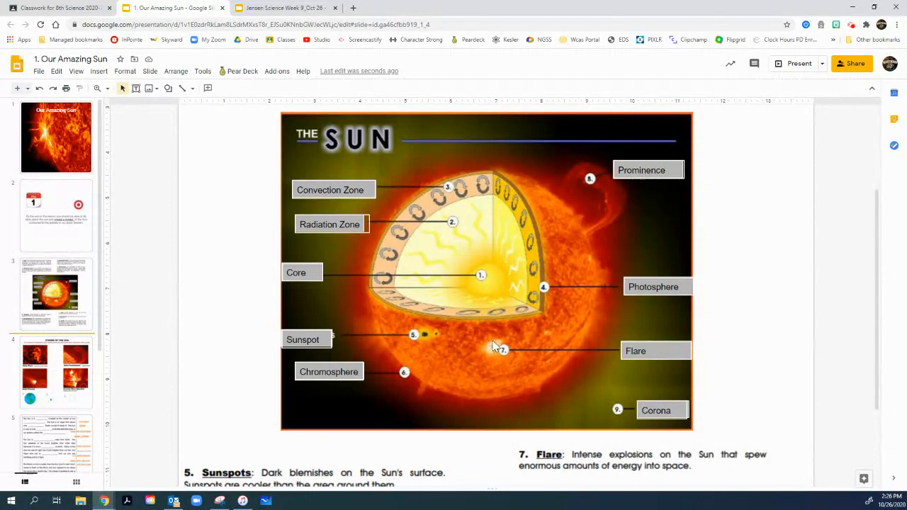
click(150, 88)
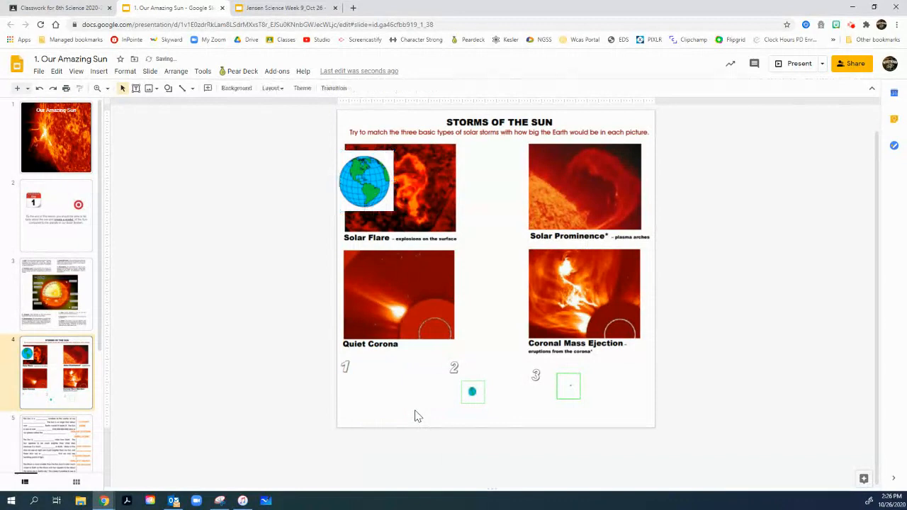
Place Earth-size markers on the Solar Prominence and Coronal Mass Ejection images, then go to slide 5.
click(56, 292)
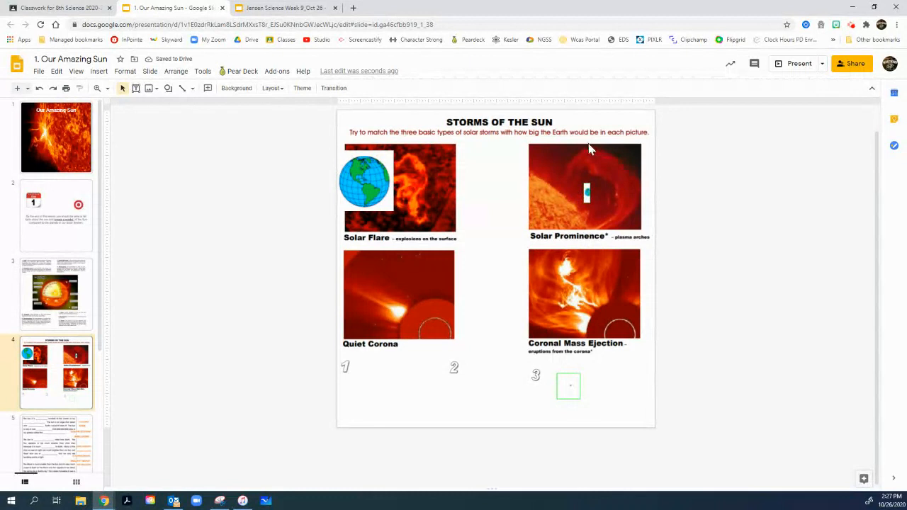
mouse_move(606, 314)
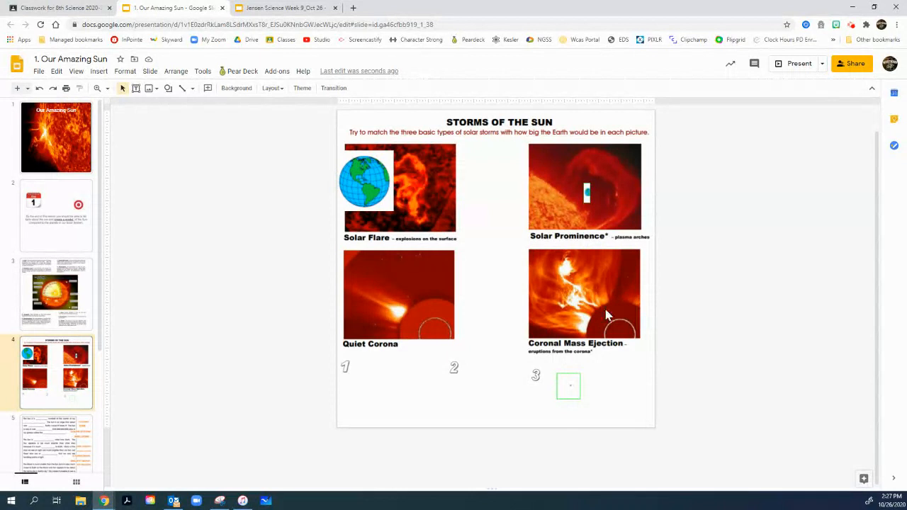
click(567, 386)
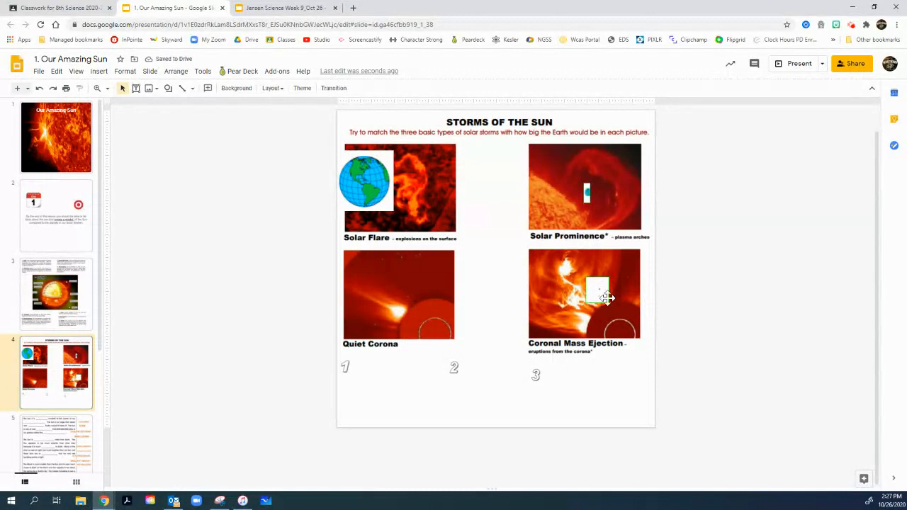
drag(598, 291, 417, 292)
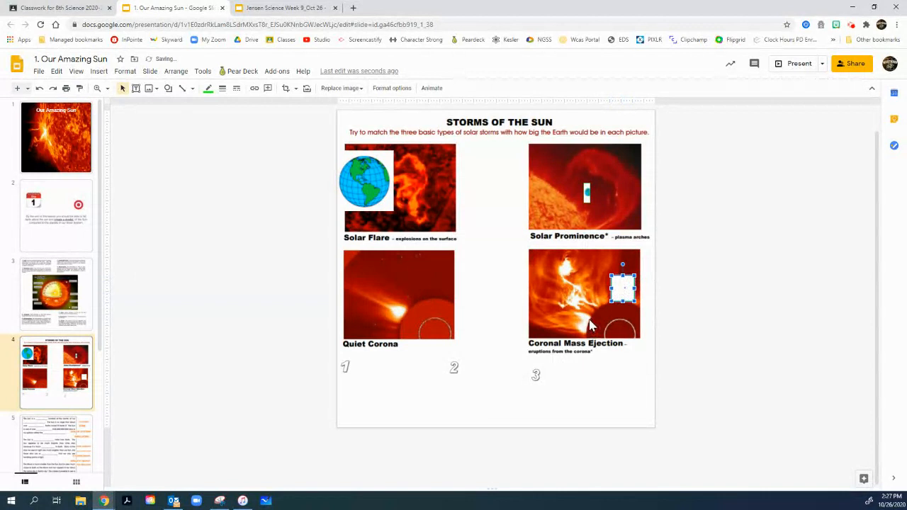
drag(622, 289, 608, 277)
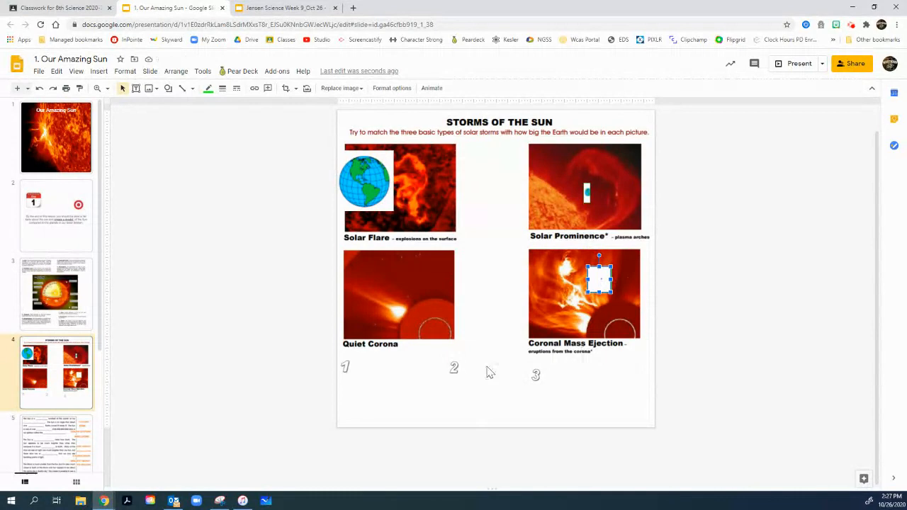
click(56, 354)
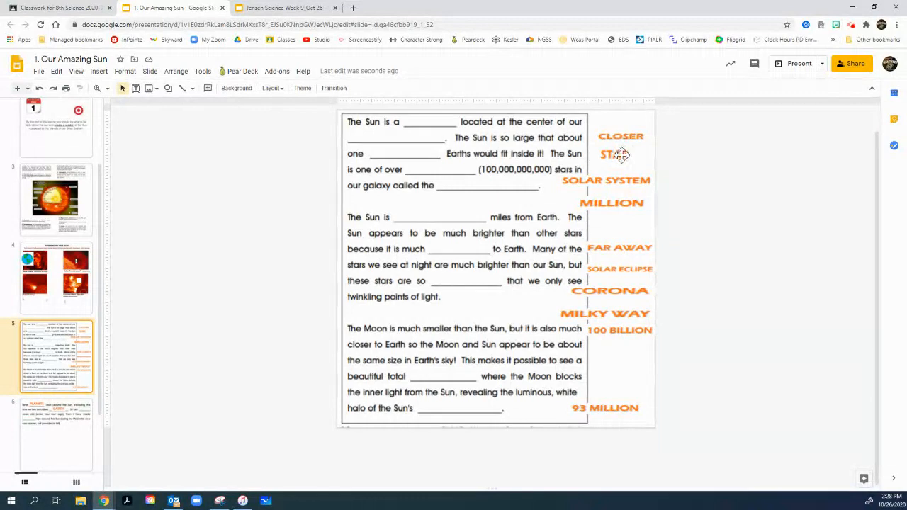
Drag STAR, 100 BILLION and MILKY WAY word images into the first paragraph's blanks.
drag(612, 153, 422, 119)
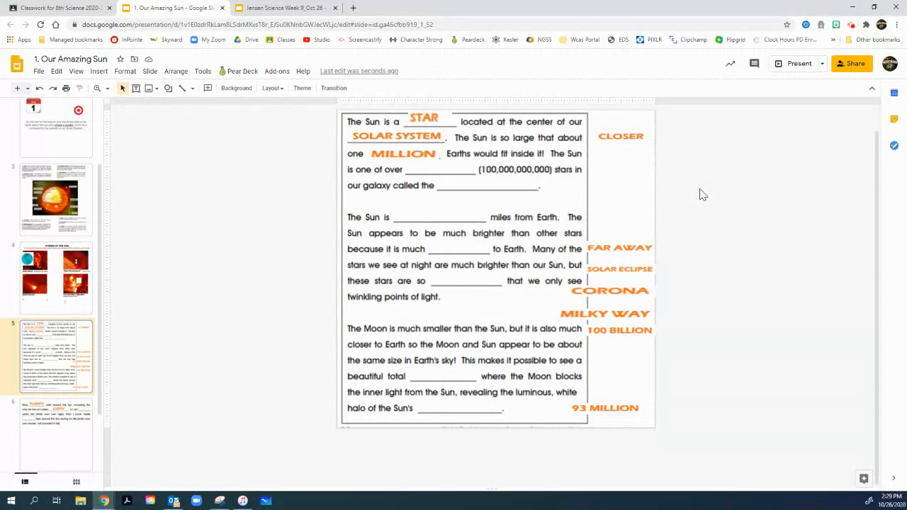
click(620, 330)
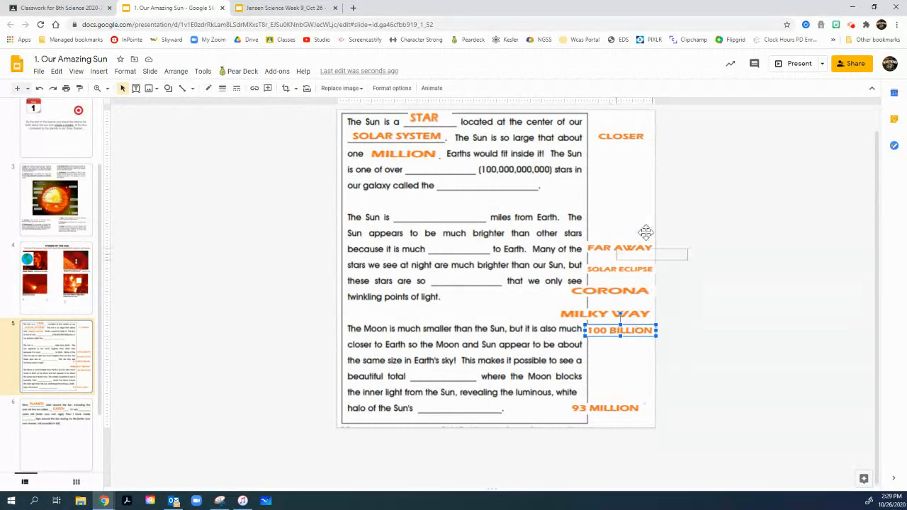
drag(621, 329, 439, 167)
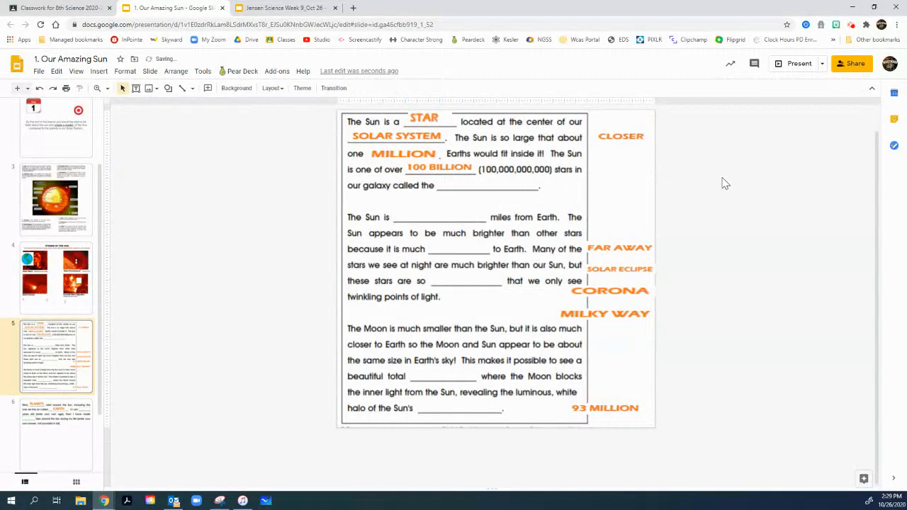
mouse_move(754, 204)
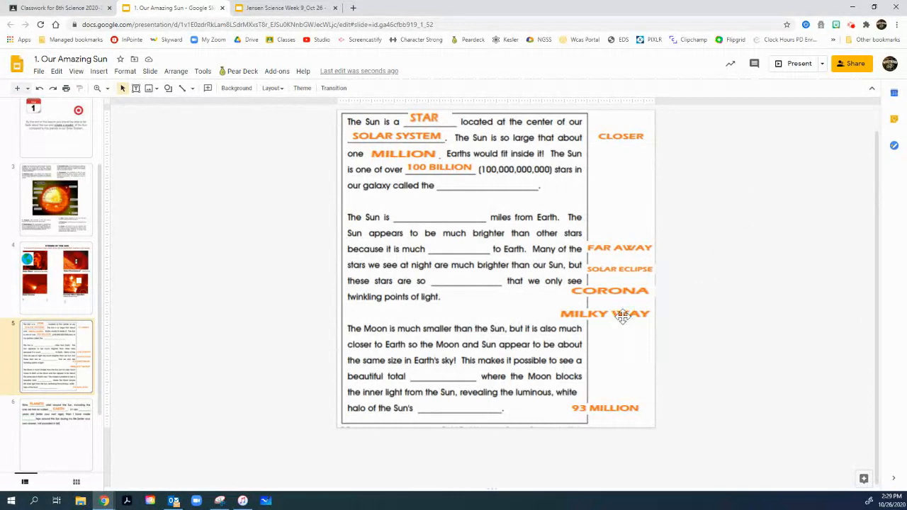
drag(603, 314, 484, 185)
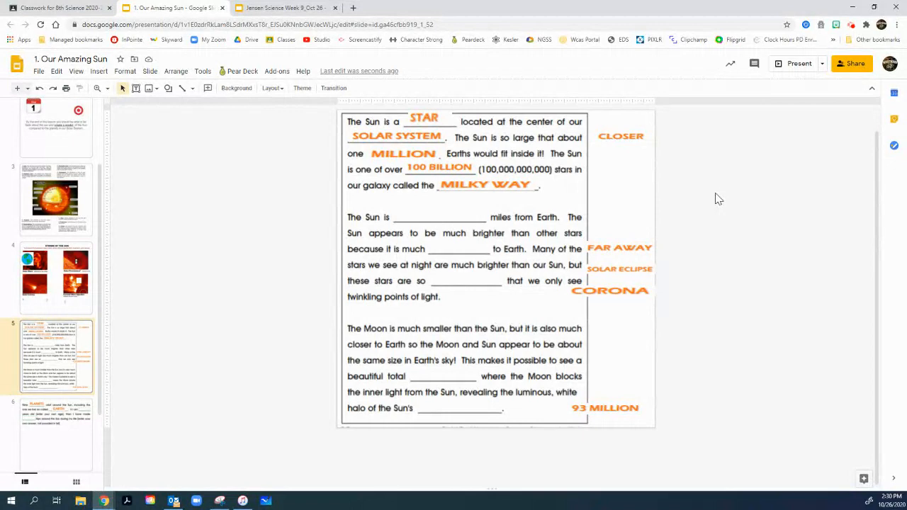
mouse_move(687, 198)
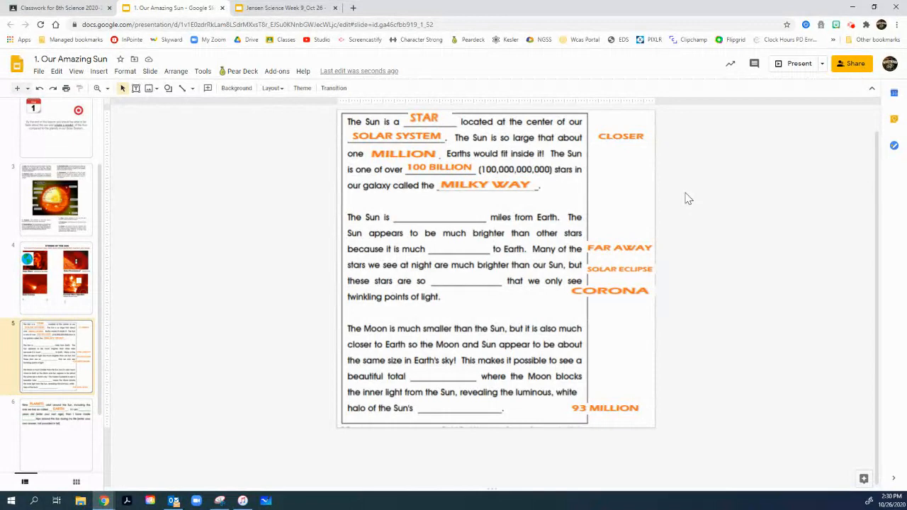
mouse_move(396, 214)
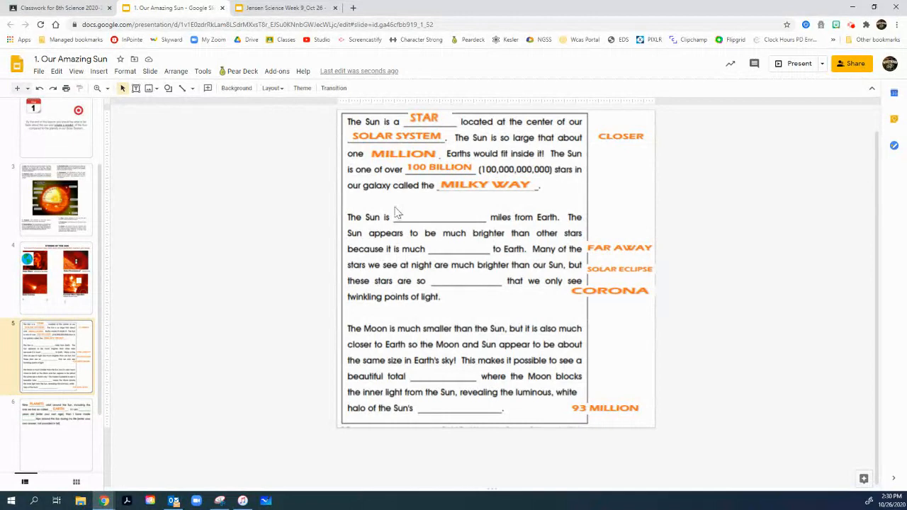
Drag 93 MILLION, CLOSER and FAR AWAY into the second paragraph's blanks.
drag(604, 409, 437, 213)
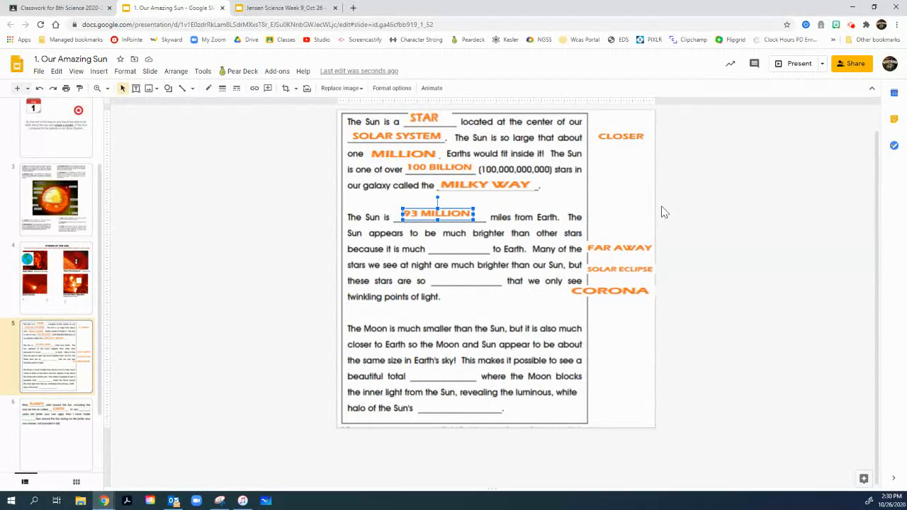
mouse_move(493, 244)
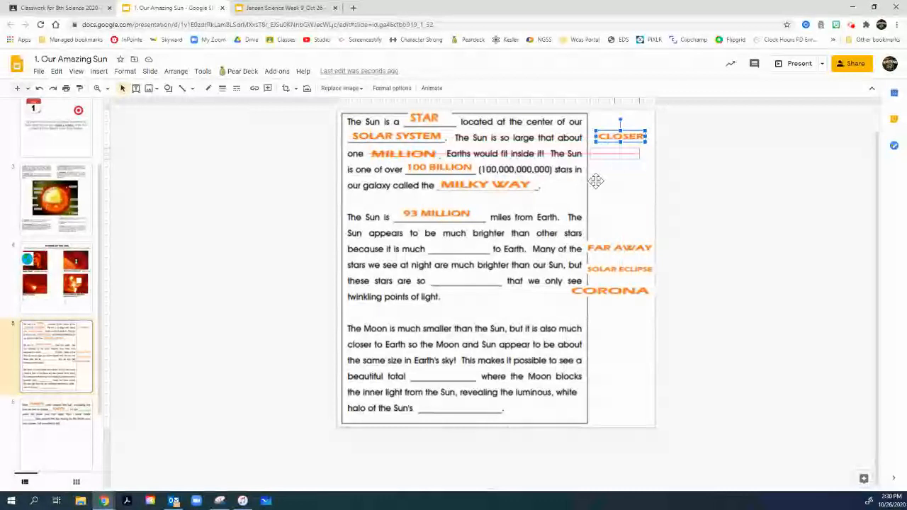
drag(621, 136, 456, 250)
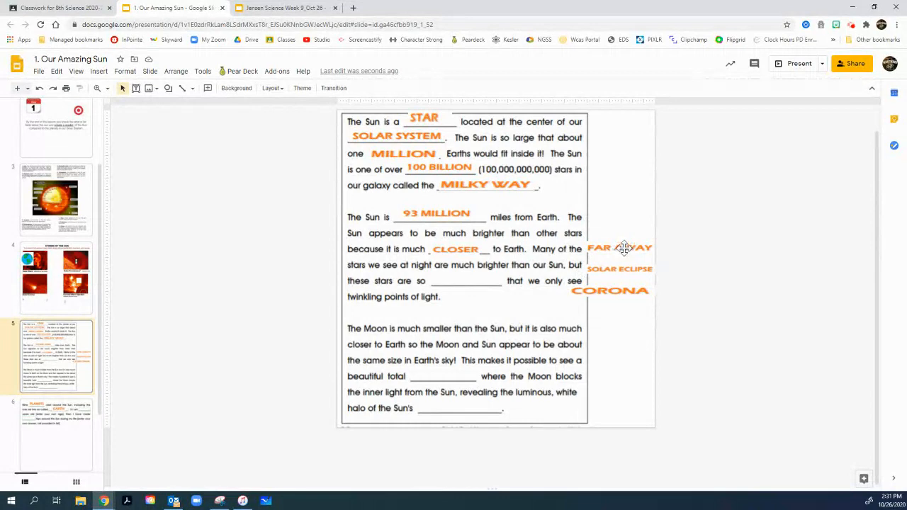
drag(618, 248, 465, 281)
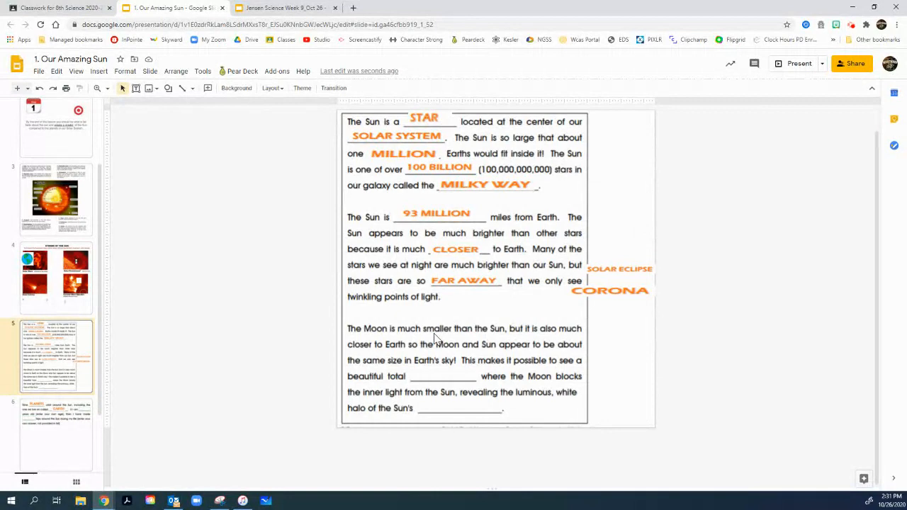
mouse_move(389, 352)
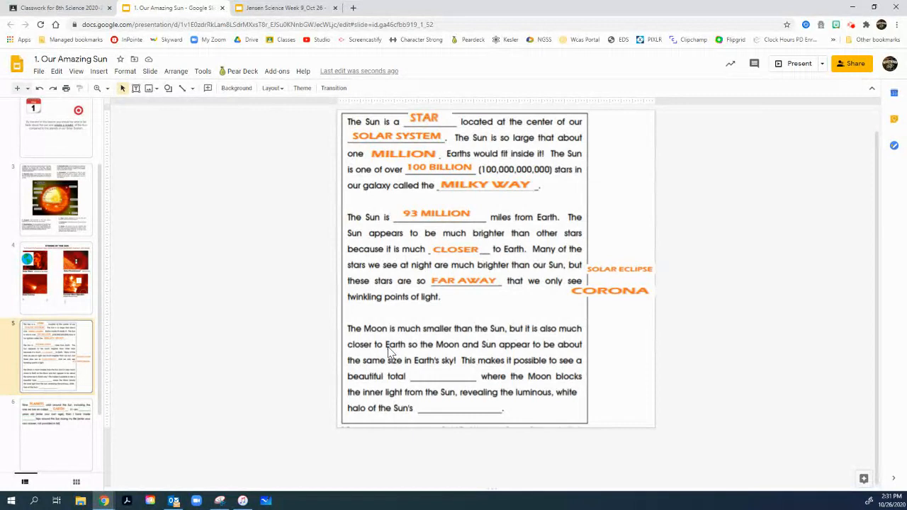
mouse_move(513, 352)
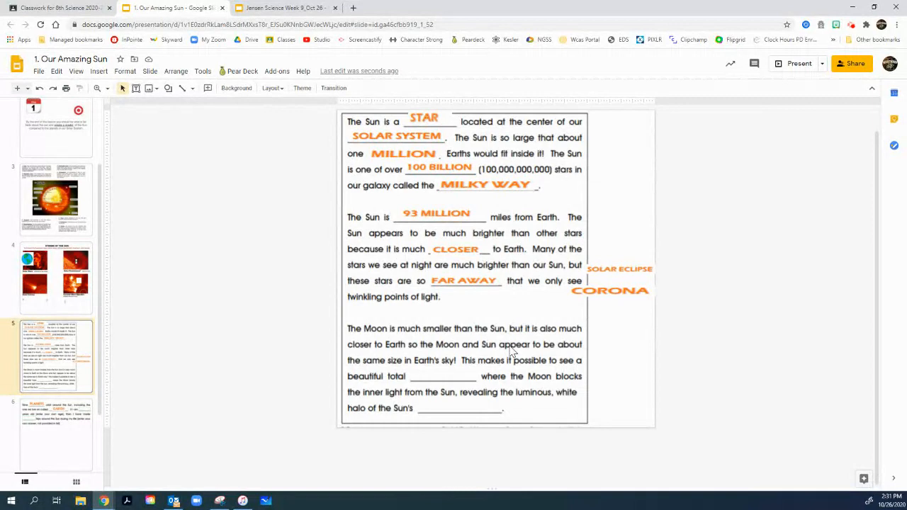
mouse_move(510, 357)
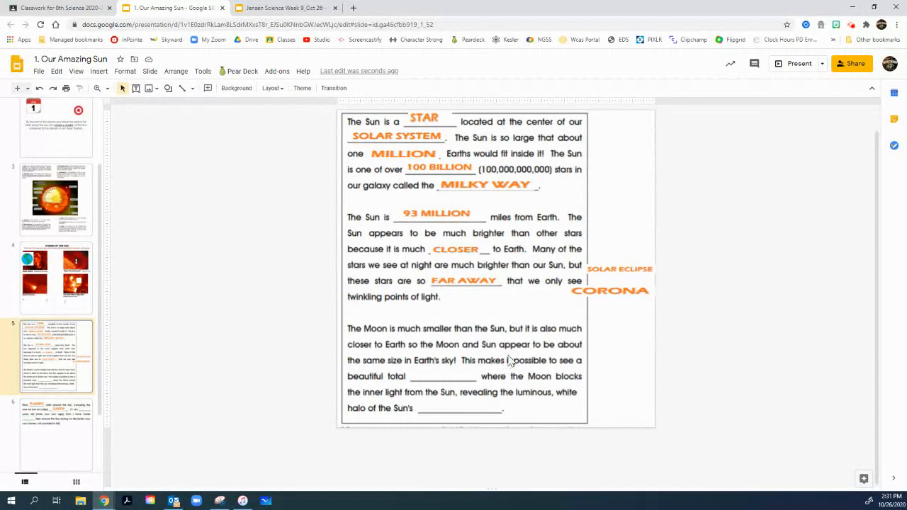
Drag SOLAR ECLIPSE and CORONA into the Moon paragraph's last two blanks.
drag(618, 269, 440, 377)
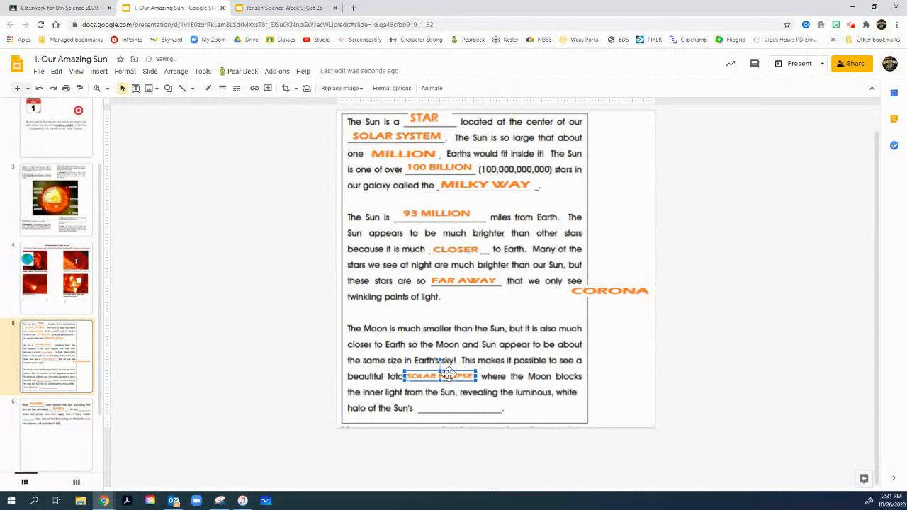
click(453, 399)
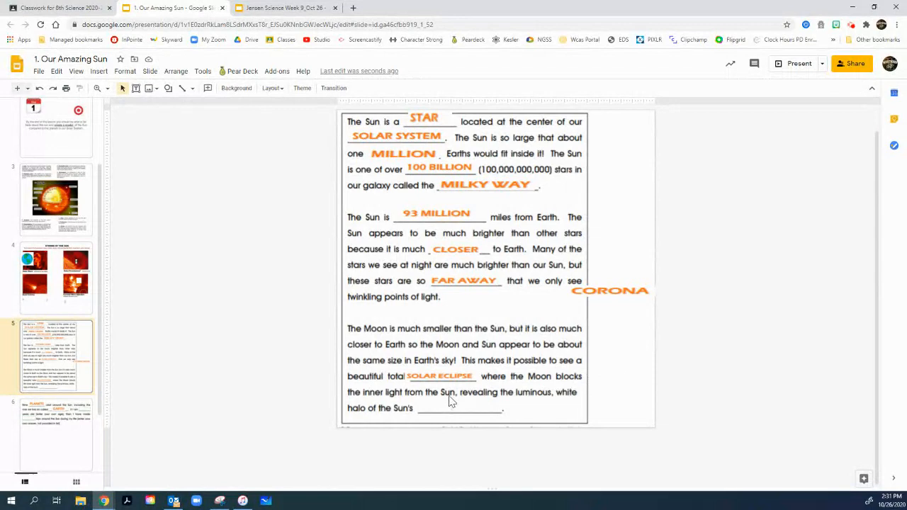
drag(610, 290, 459, 406)
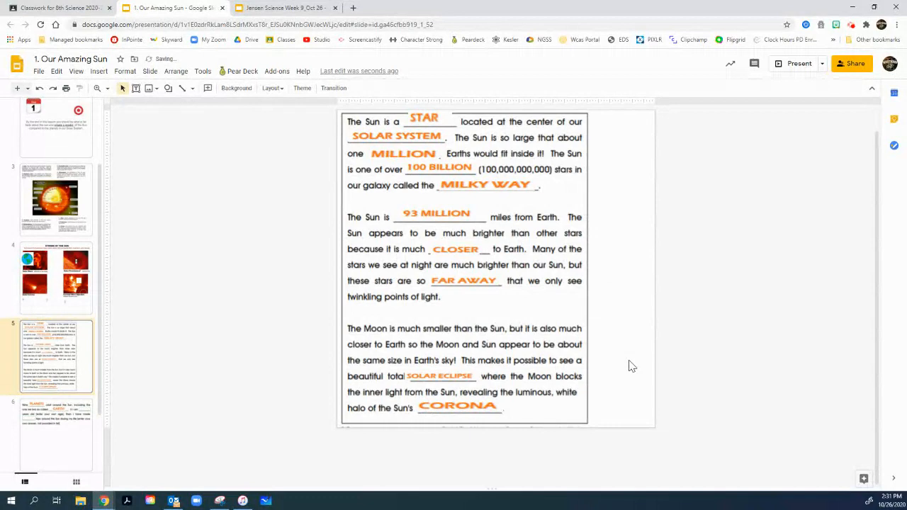
click(57, 422)
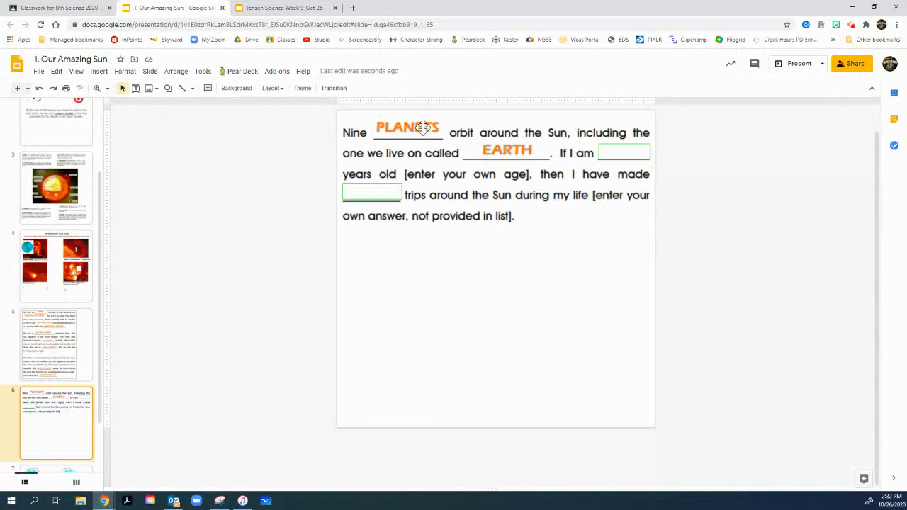
mouse_move(439, 144)
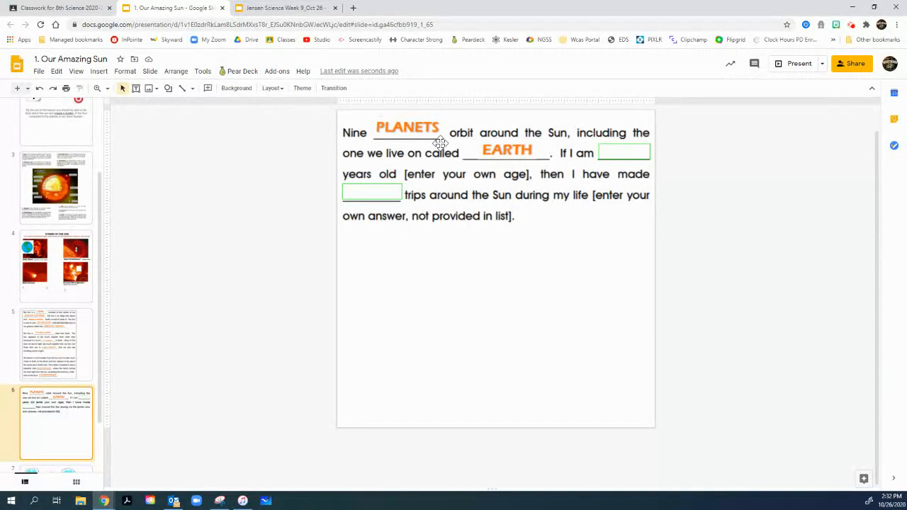
mouse_move(632, 156)
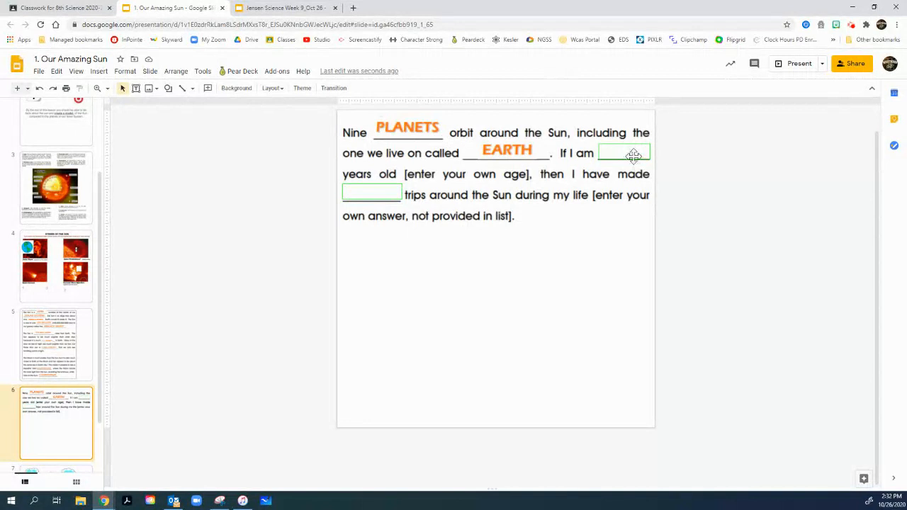
Enter 36 in the age blank and 36 in the trips-around-the-Sun blank.
text(36)
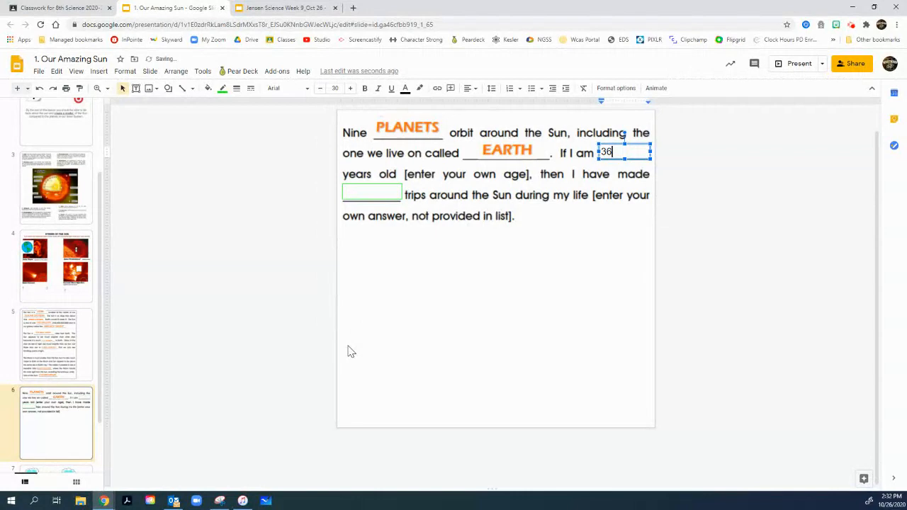
click(334, 88)
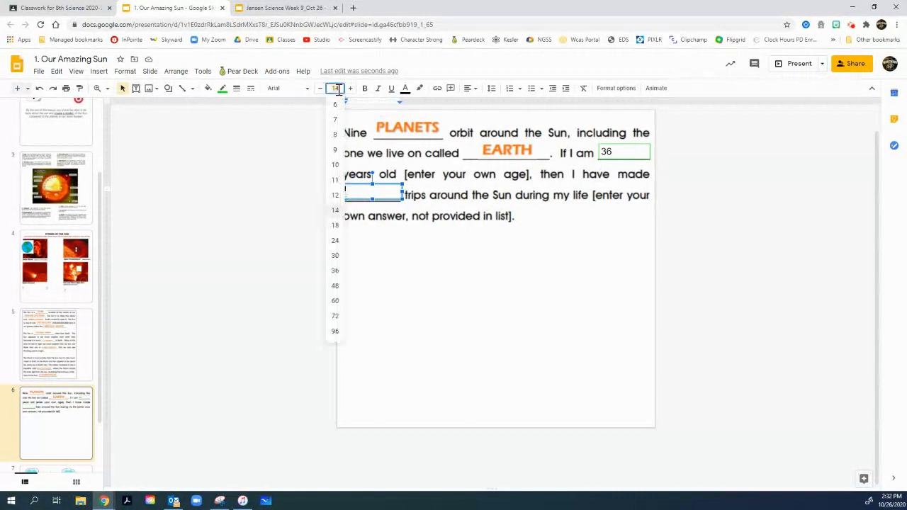
text(36)
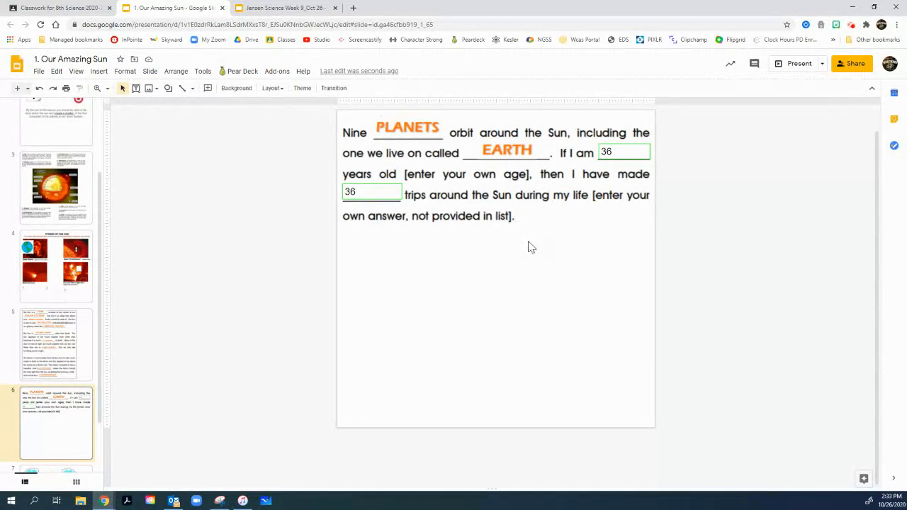
click(57, 432)
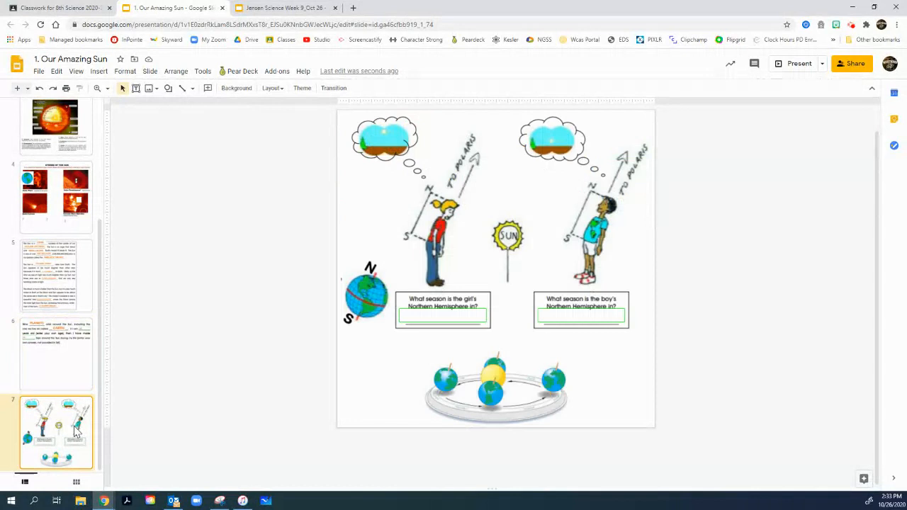
mouse_move(156, 304)
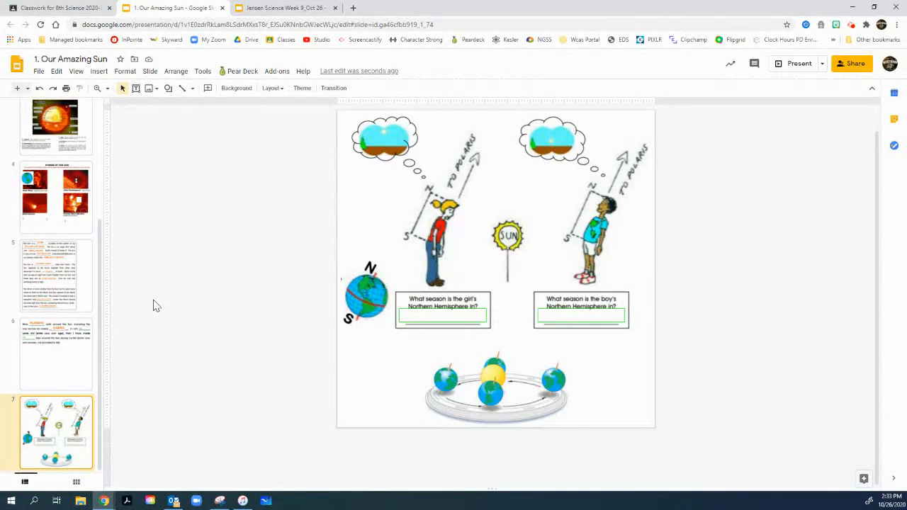
mouse_move(498, 253)
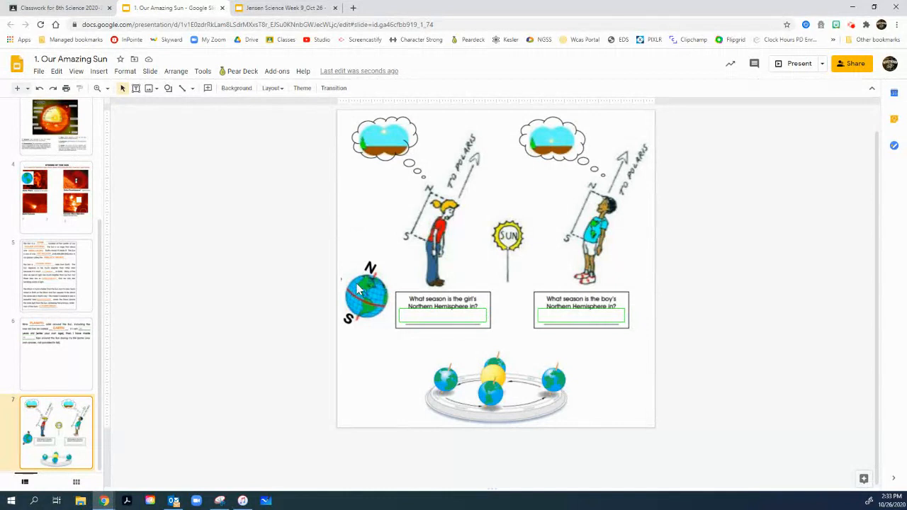
mouse_move(456, 196)
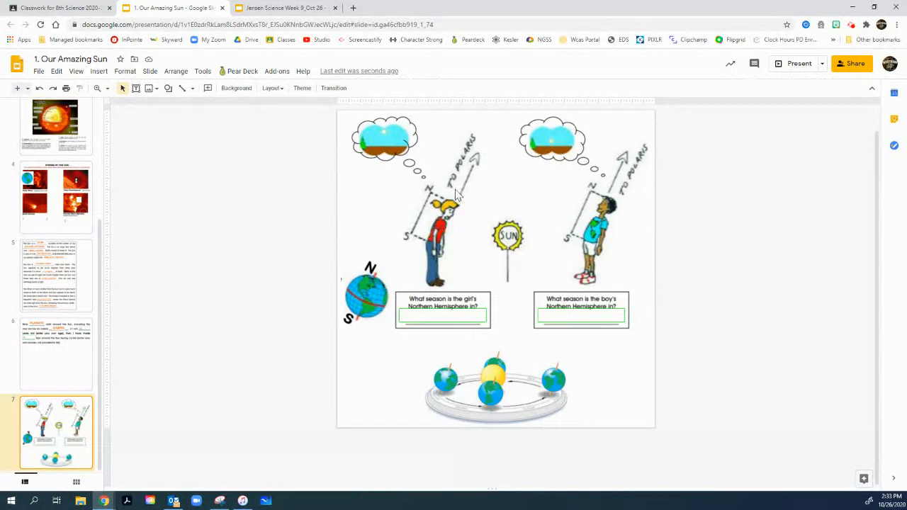
mouse_move(504, 129)
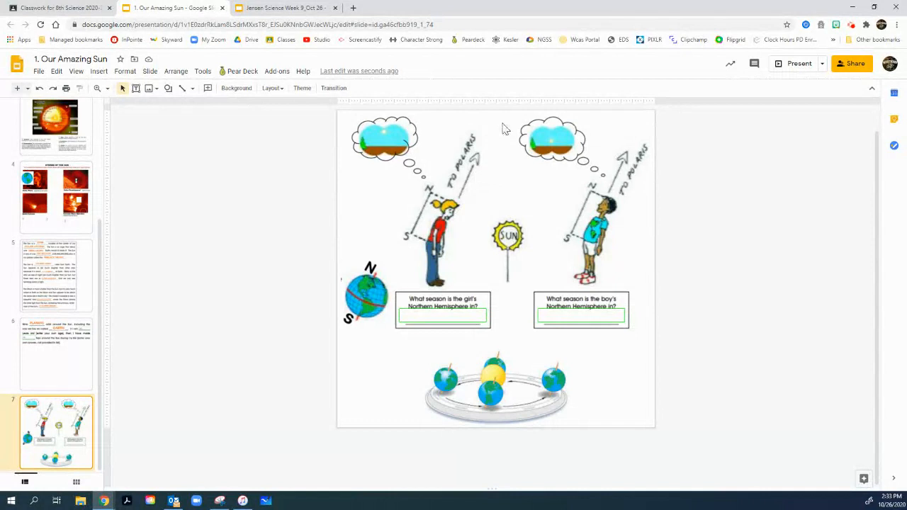
mouse_move(608, 204)
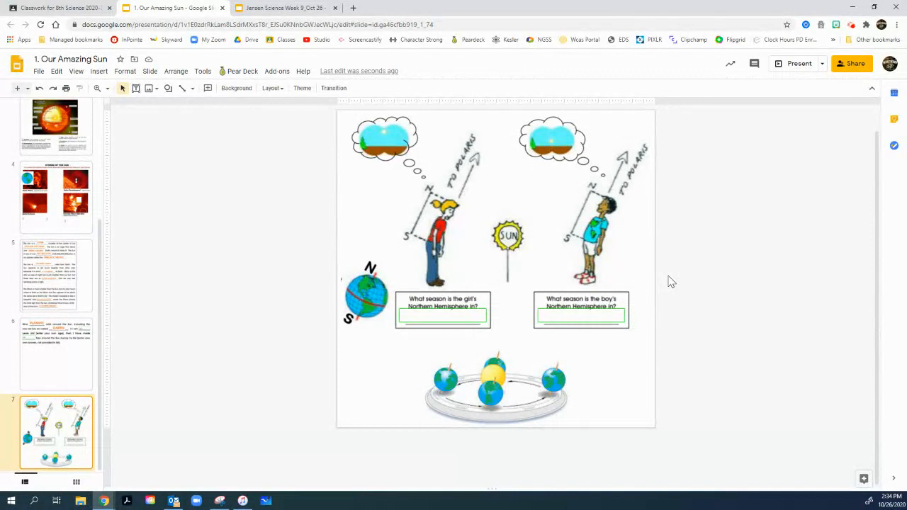
mouse_move(426, 246)
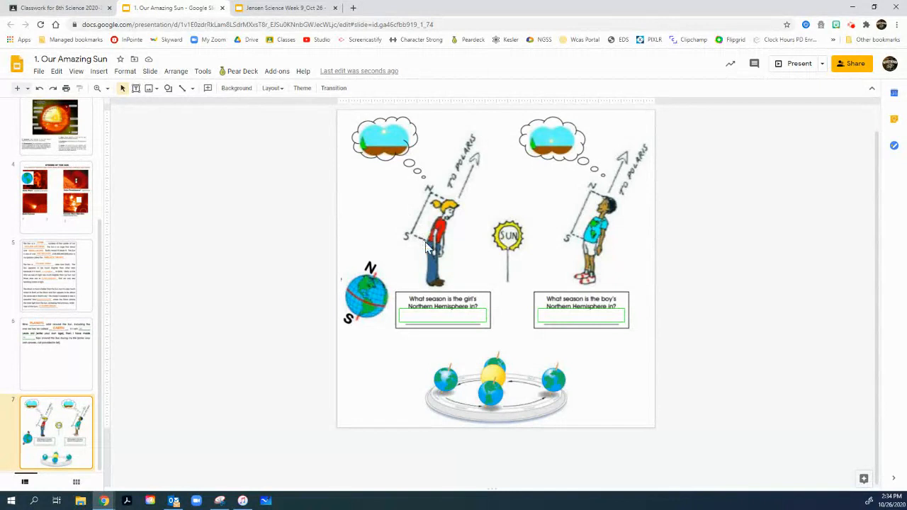
mouse_move(470, 209)
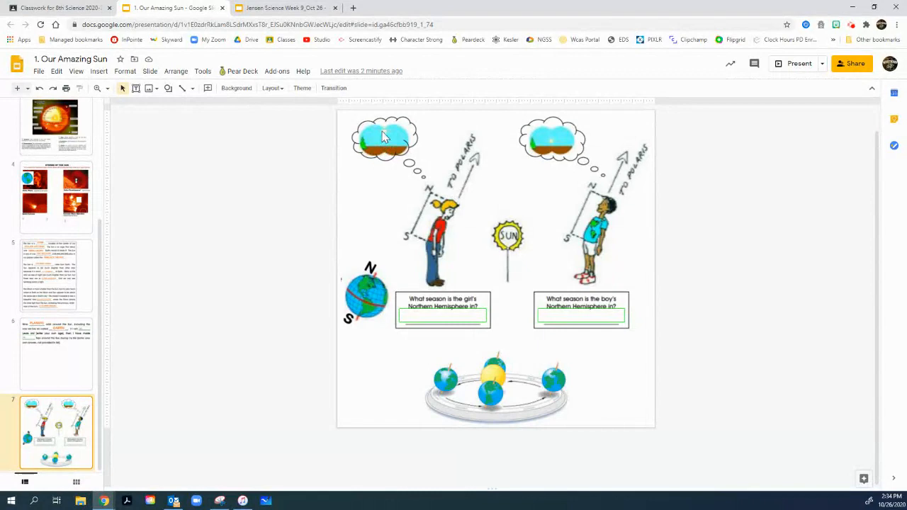
Type Summer as the girl's season answer and Winter as the boy's.
click(442, 318)
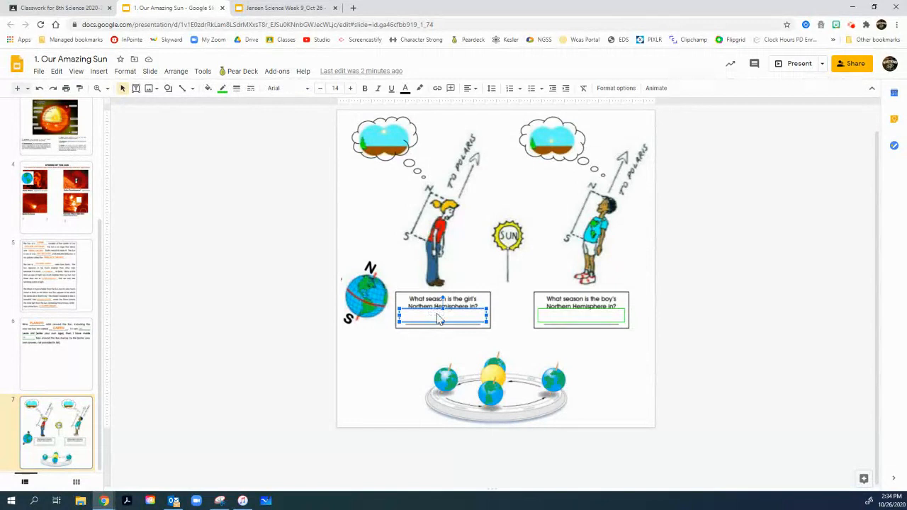
text(Summer)
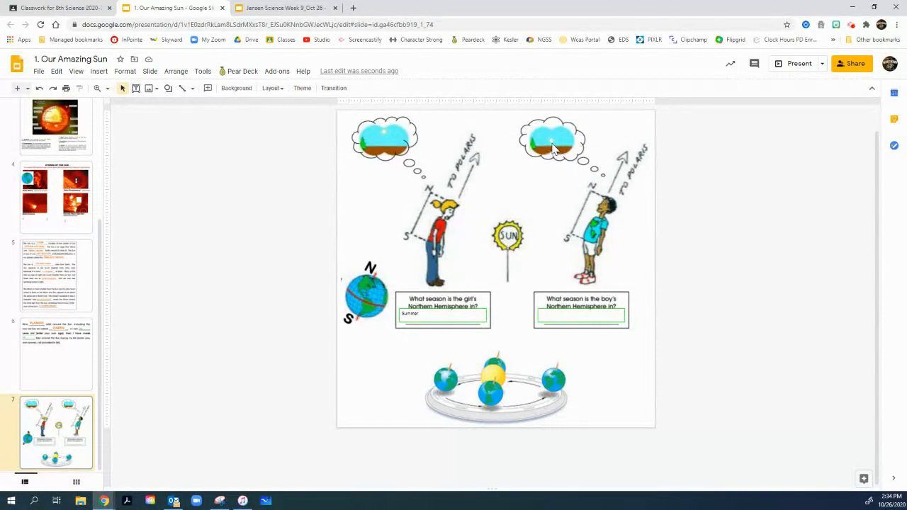
mouse_move(607, 206)
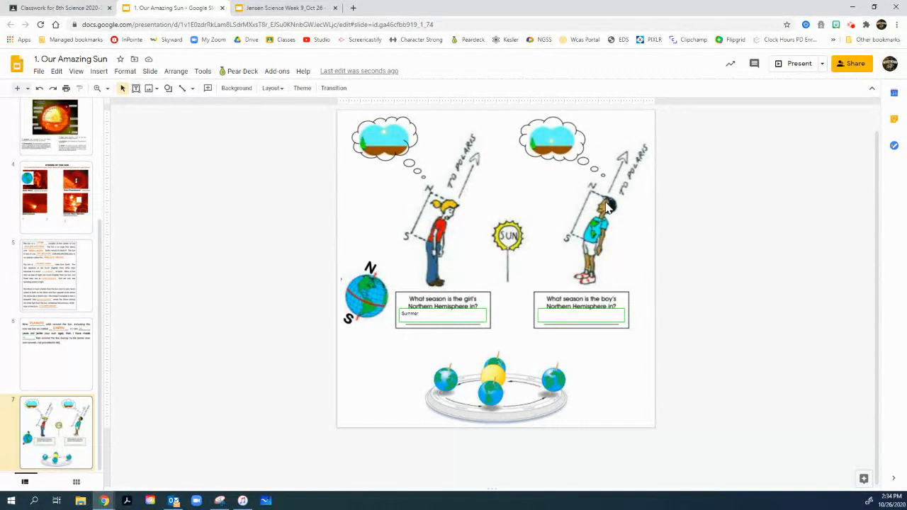
mouse_move(452, 201)
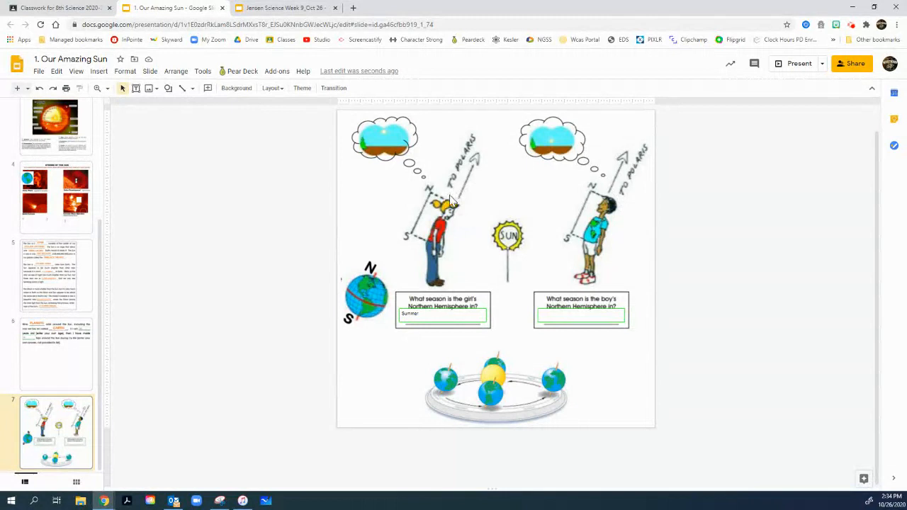
text(Winter)
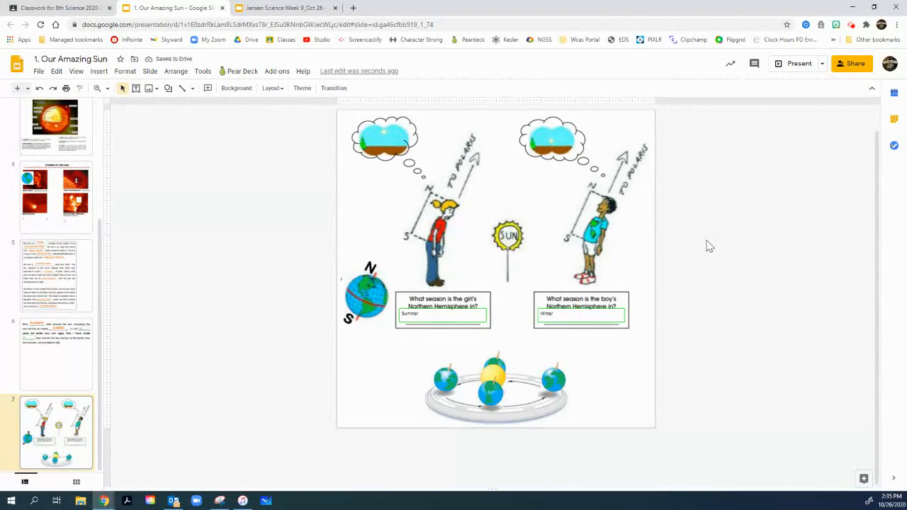